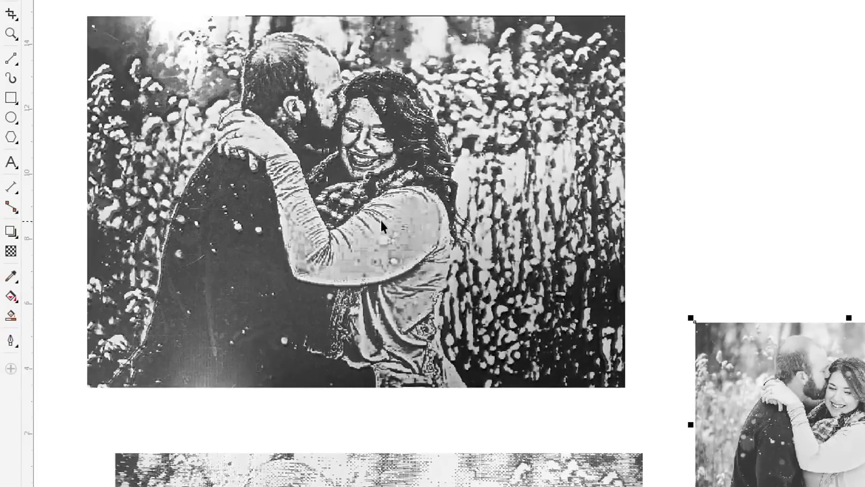
mouse_move(533, 353)
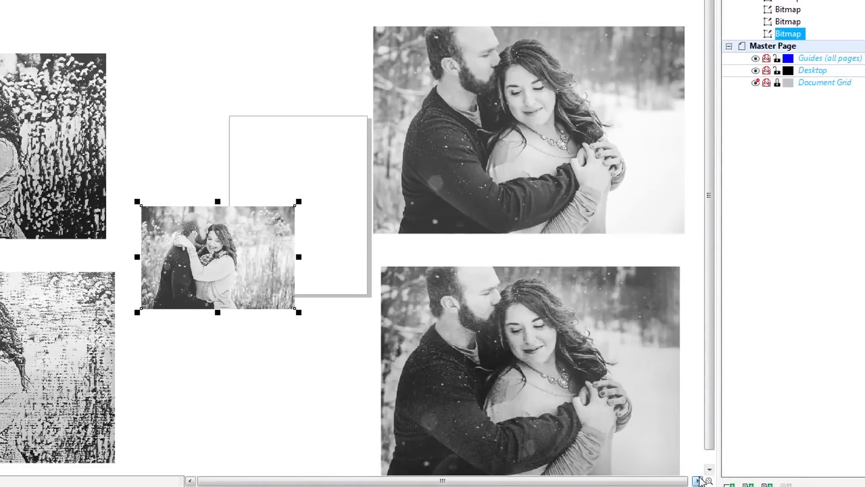
- Select the Photo 2 JPEG (85 KB) on the USB20FD drive in Explorer
scroll(down, 3)
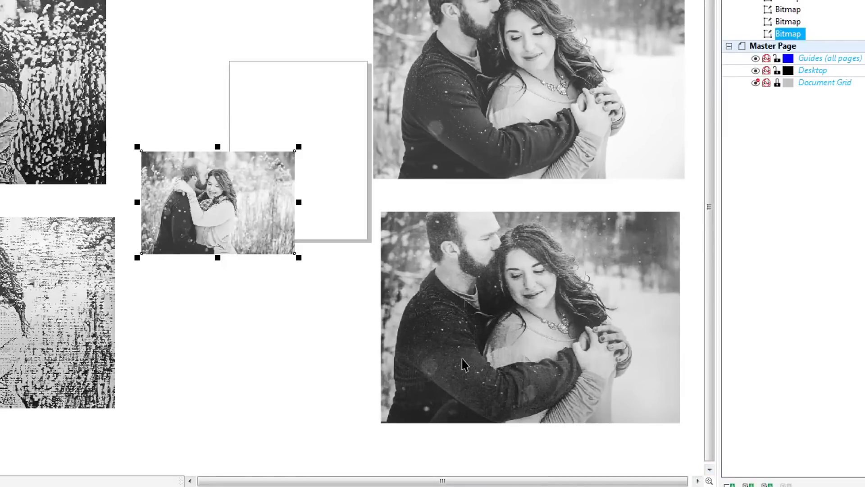
mouse_move(445, 358)
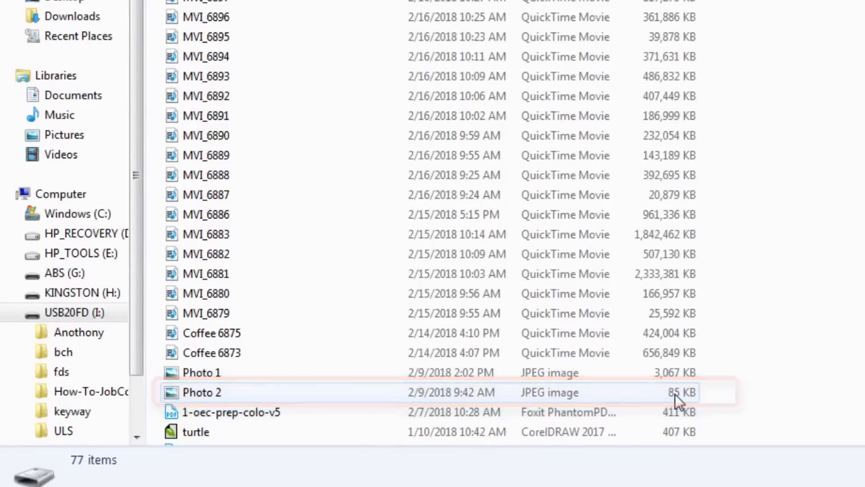
click(201, 392)
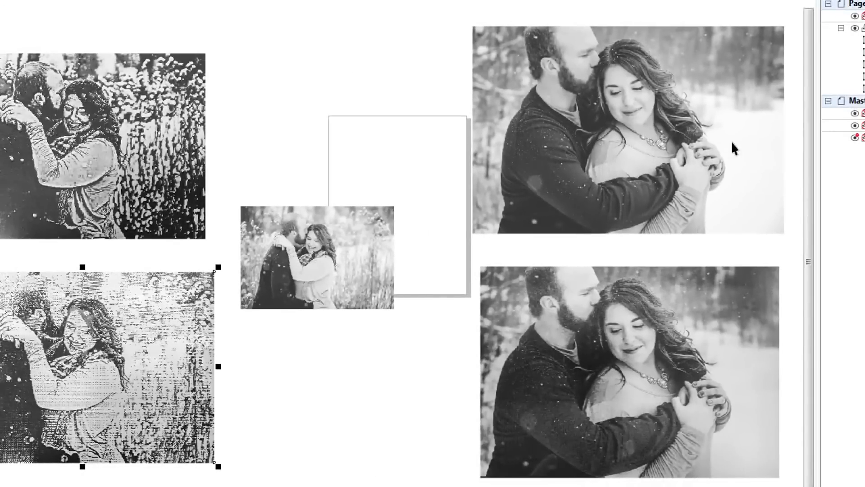
mouse_move(682, 280)
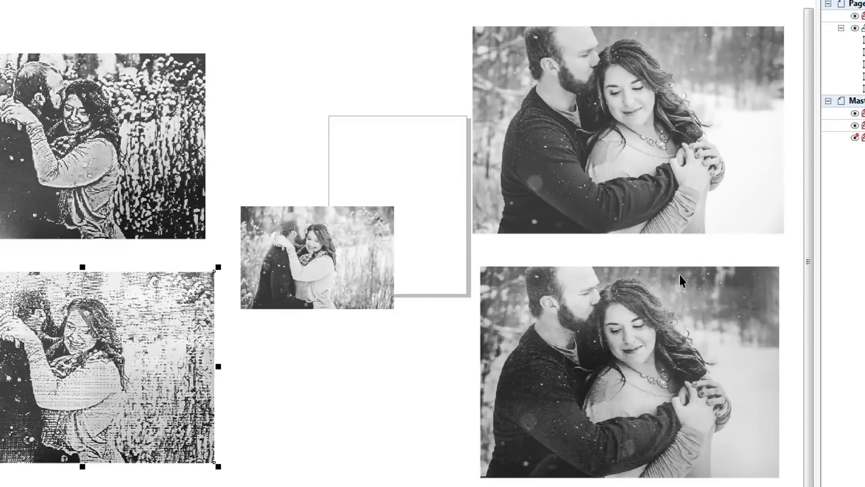
mouse_move(682, 314)
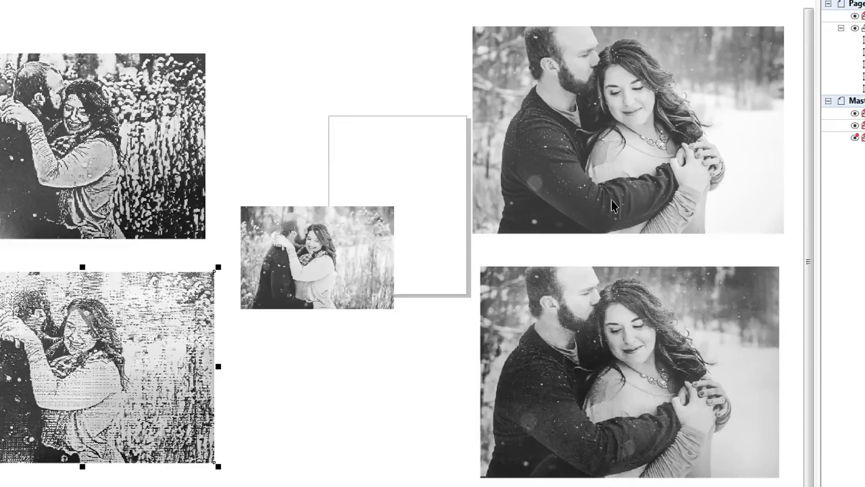
mouse_move(624, 375)
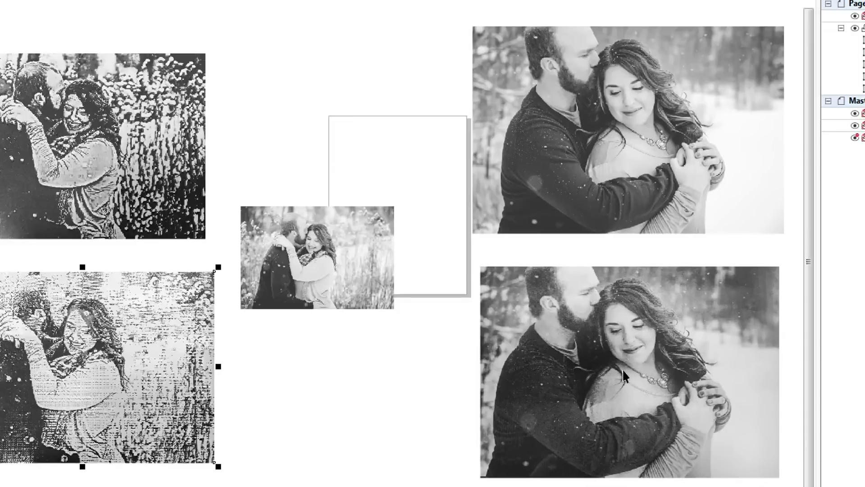
click(626, 127)
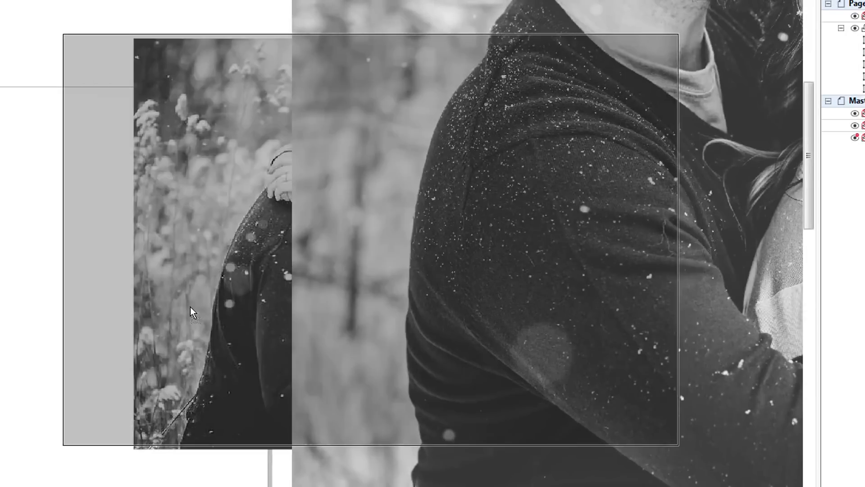
scroll(down, 3)
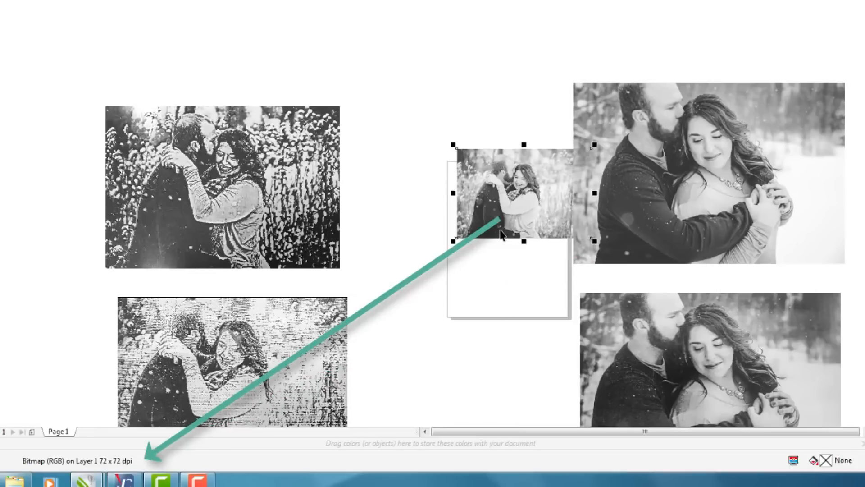
mouse_move(527, 215)
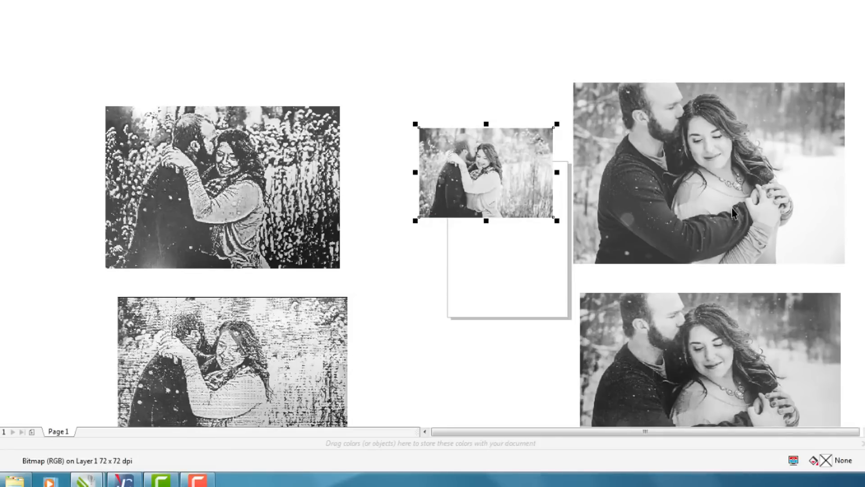
mouse_move(687, 201)
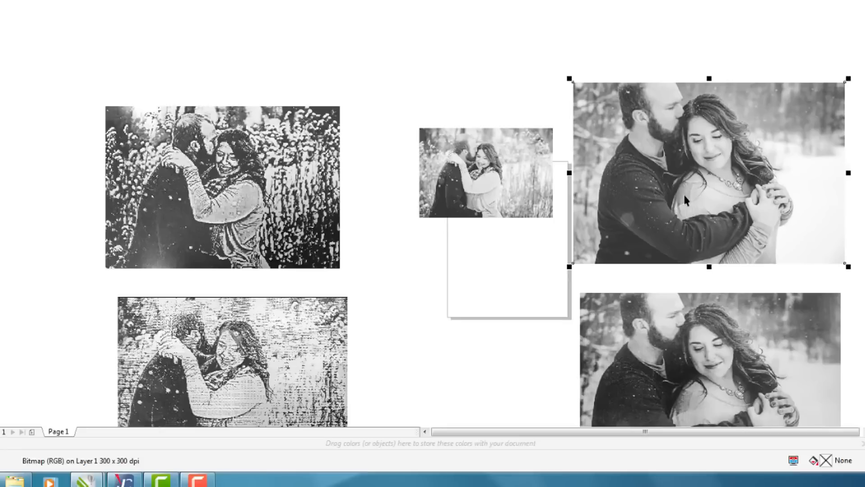
mouse_move(680, 200)
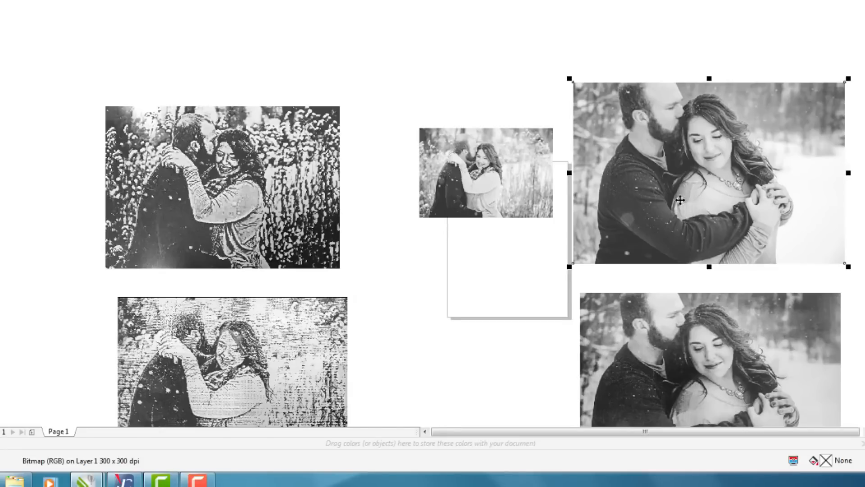
- Select the larger 300 × 300 dpi couple photo bitmap
click(486, 173)
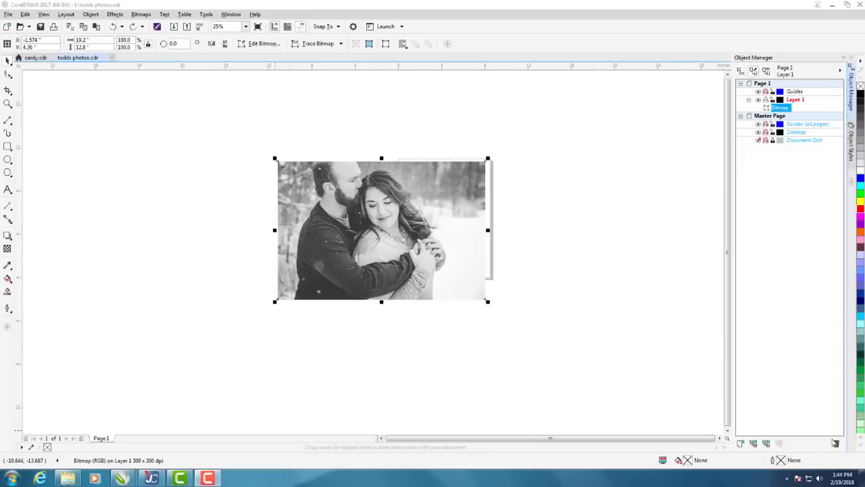
mouse_move(623, 364)
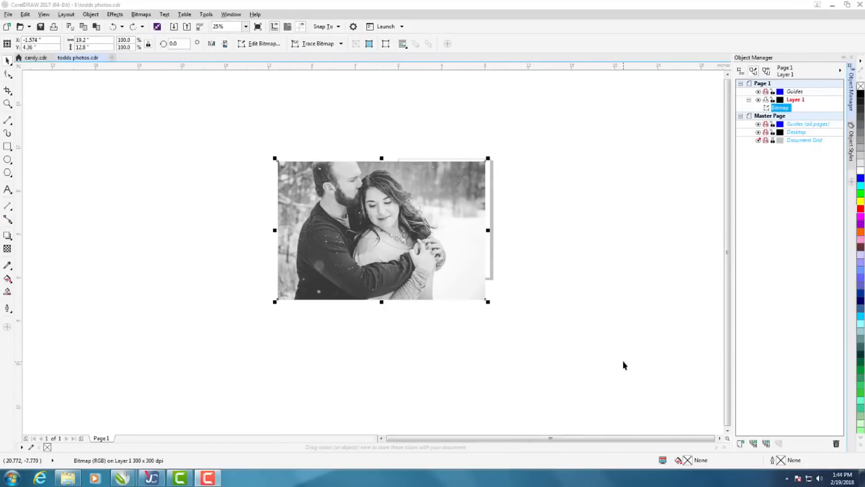
mouse_move(583, 340)
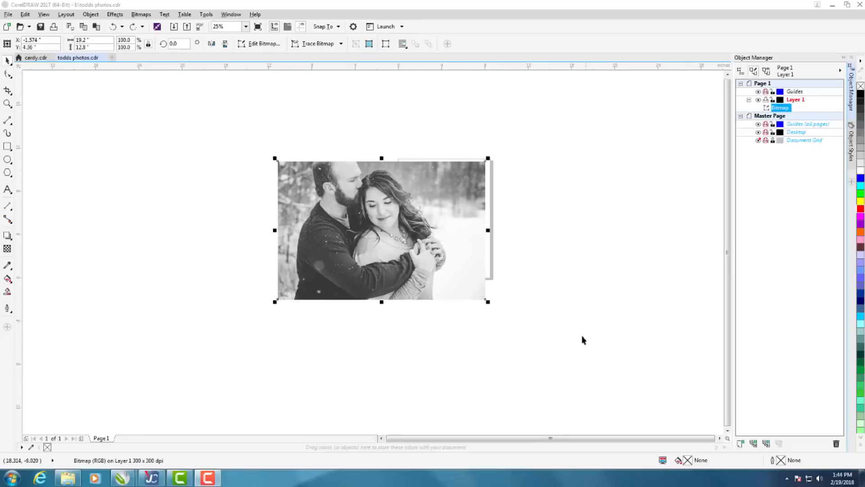
mouse_move(333, 186)
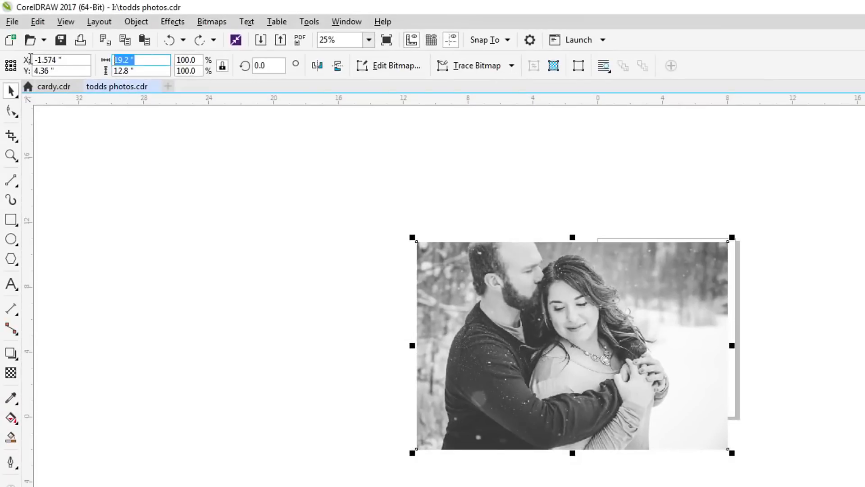
mouse_move(26, 59)
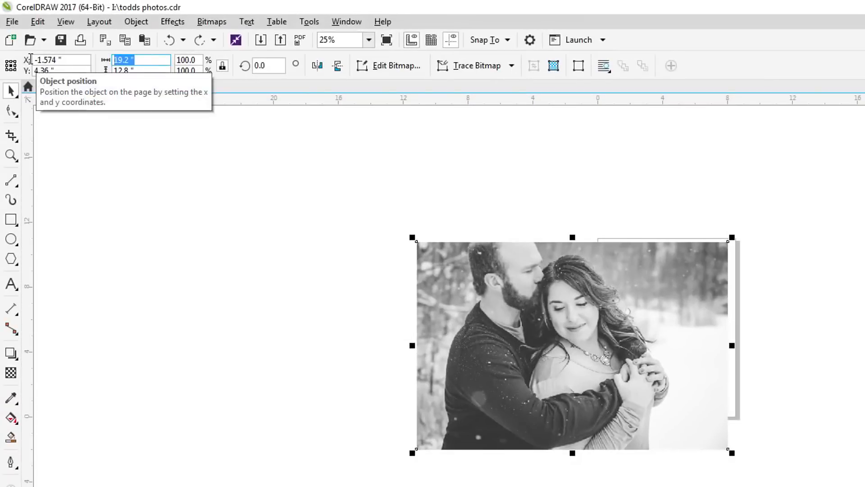
- Set the photo's width to 9.0 inches so it becomes 9 × 6 inches
text(9.0)
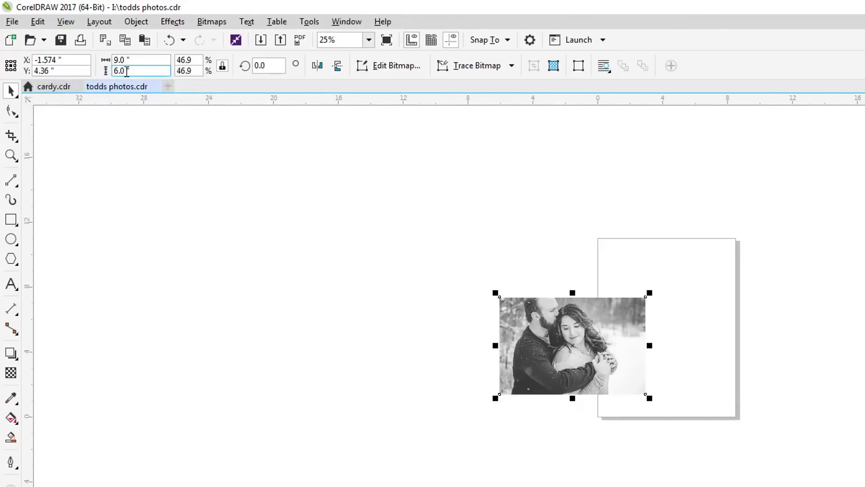
mouse_move(222, 65)
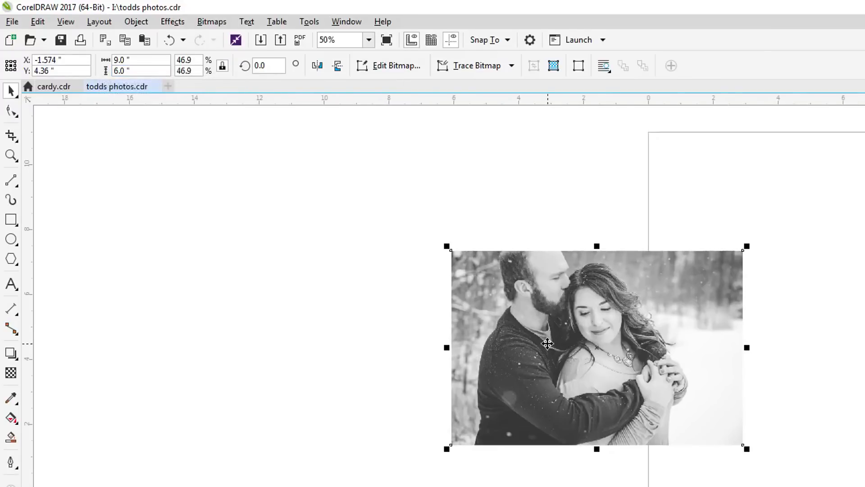
- Convert the couple photo to Grayscale (8-bit) via the Bitmaps Mode menu
click(211, 21)
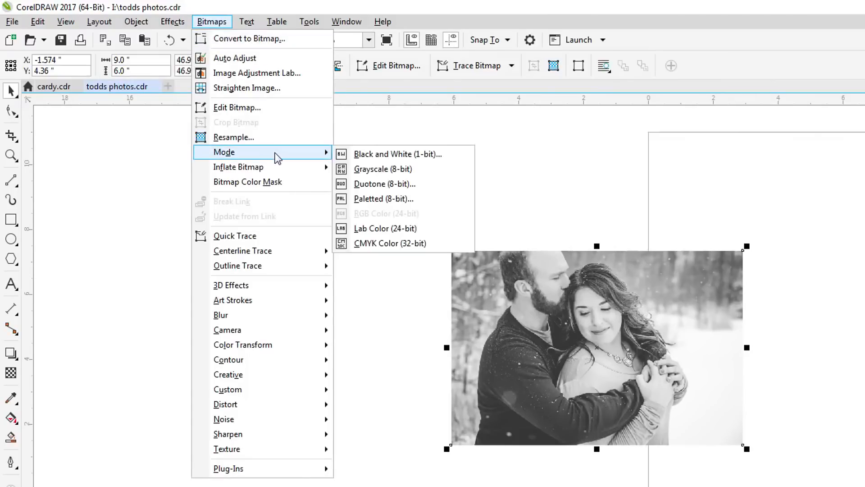
mouse_move(395, 168)
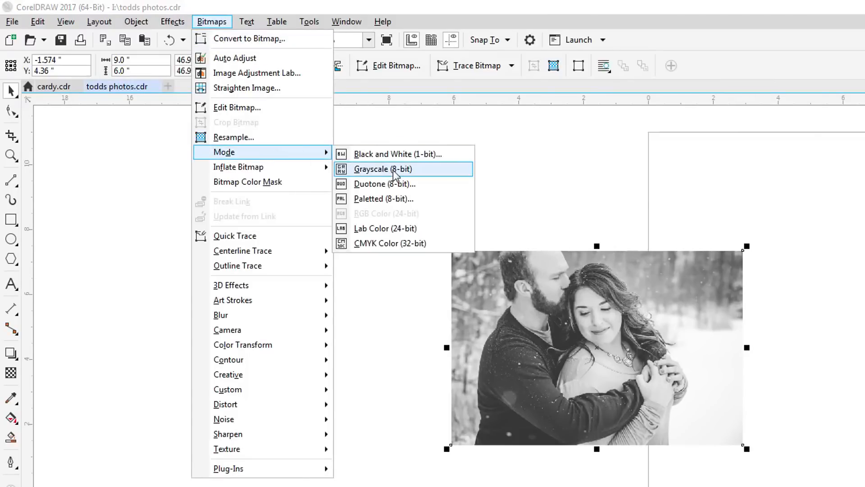
click(382, 169)
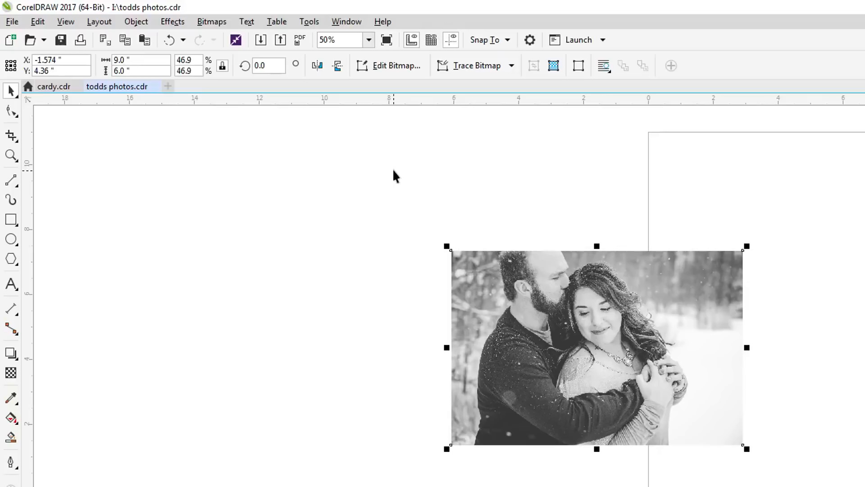
mouse_move(557, 319)
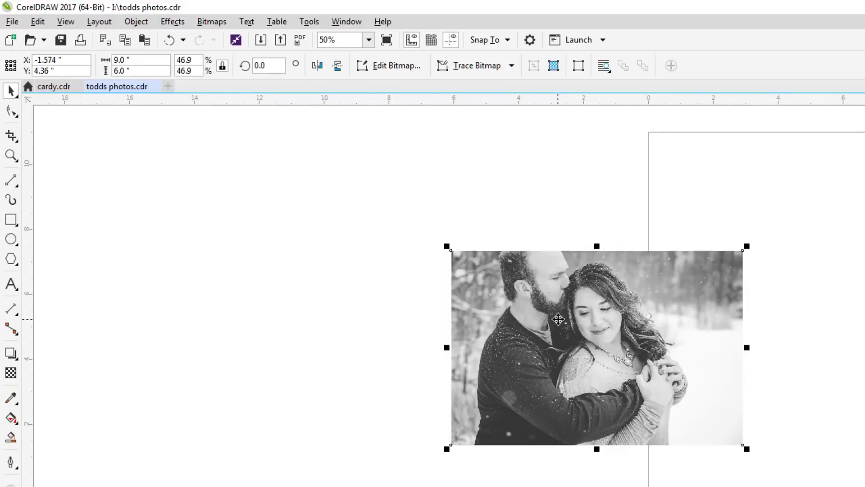
mouse_move(504, 196)
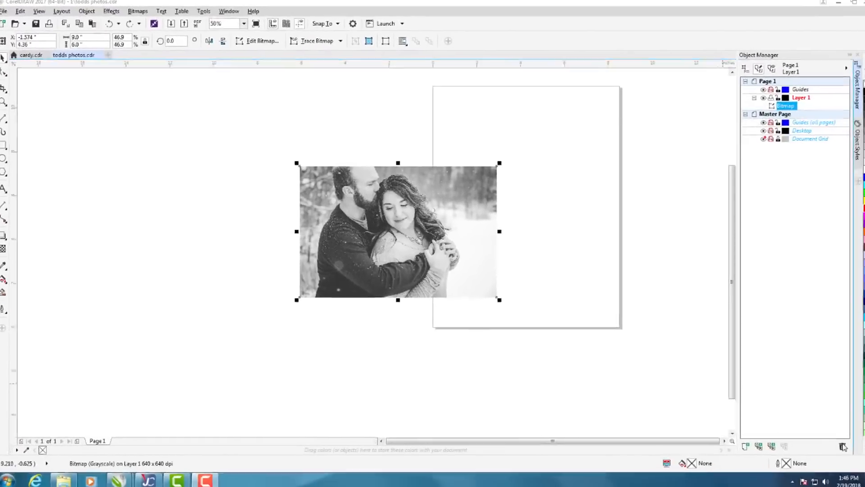
click(172, 21)
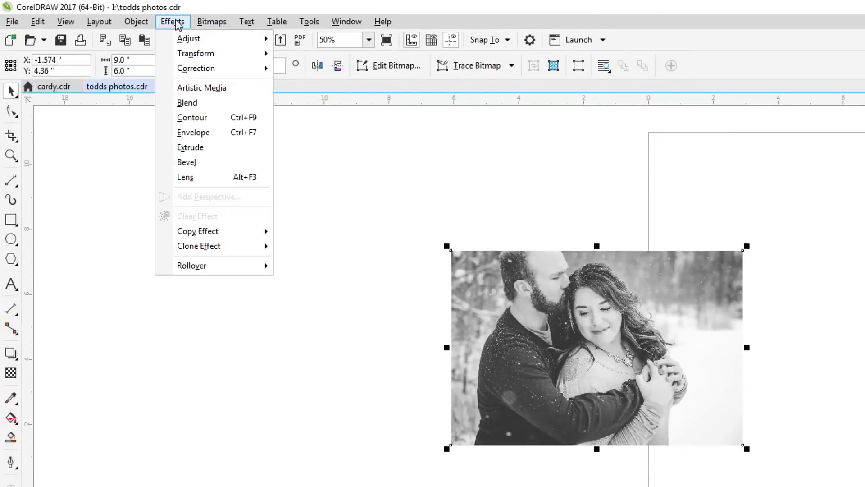
mouse_move(196, 53)
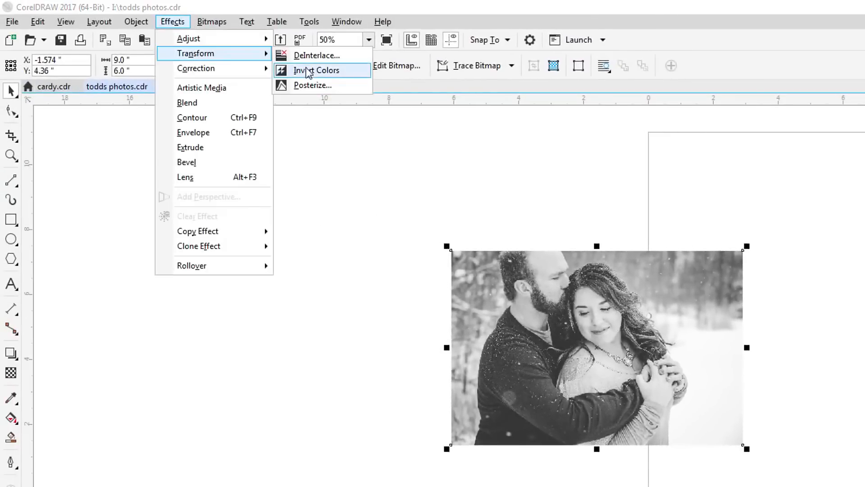
- Invert the grayscale photo's colours to make a negative image
click(318, 71)
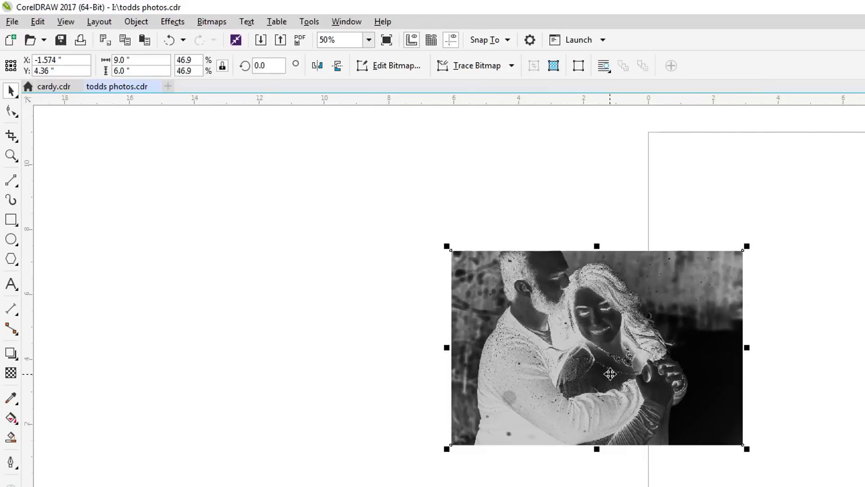
mouse_move(502, 373)
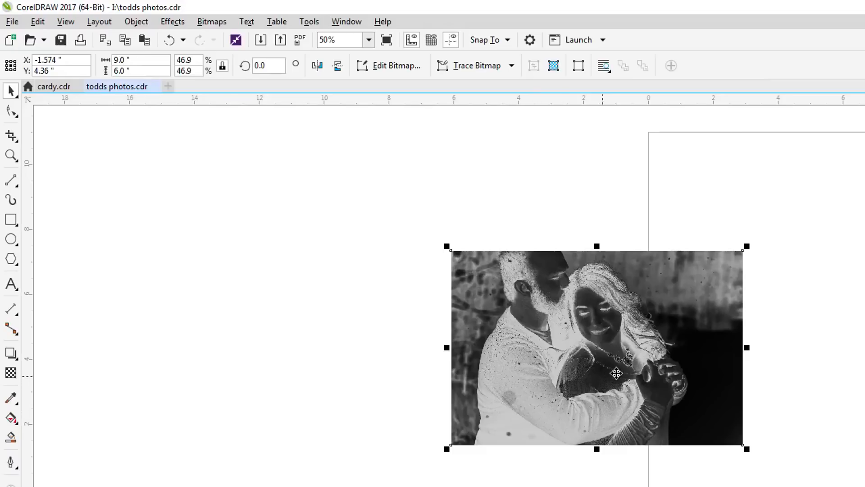
mouse_move(585, 374)
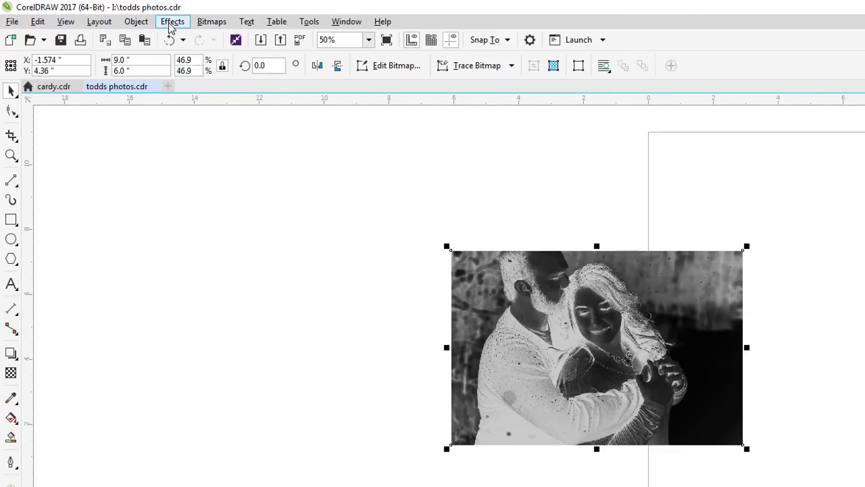
click(172, 21)
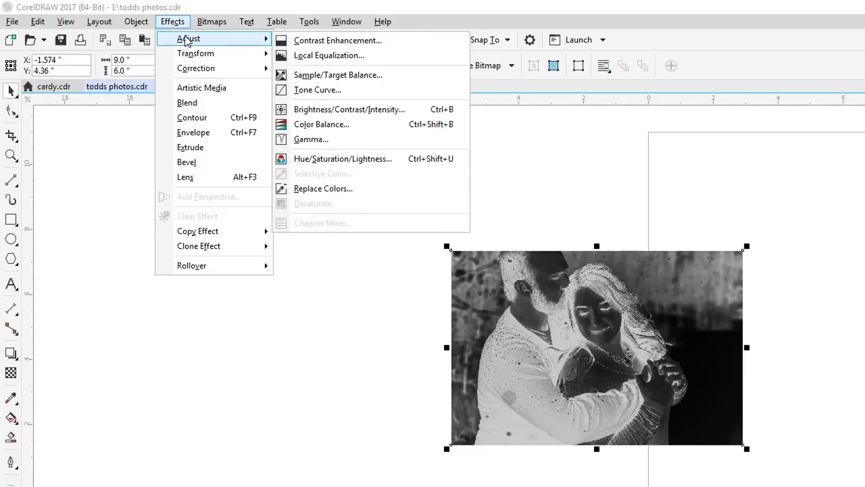
mouse_move(317, 90)
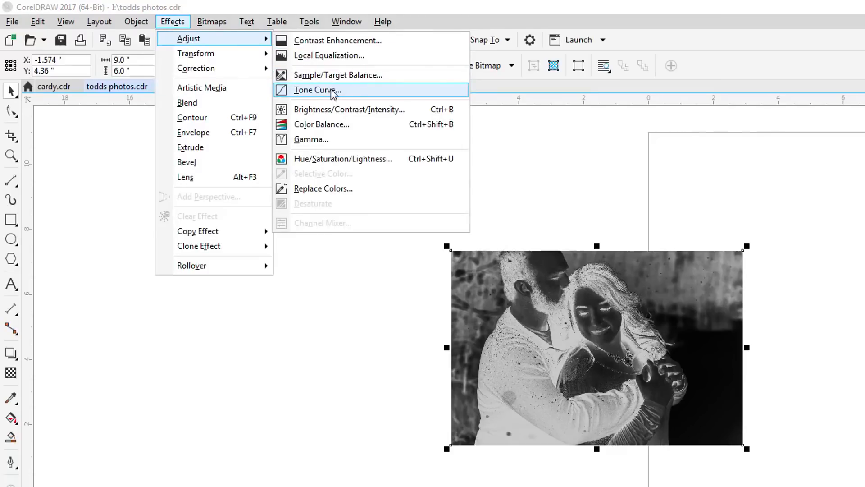
click(317, 90)
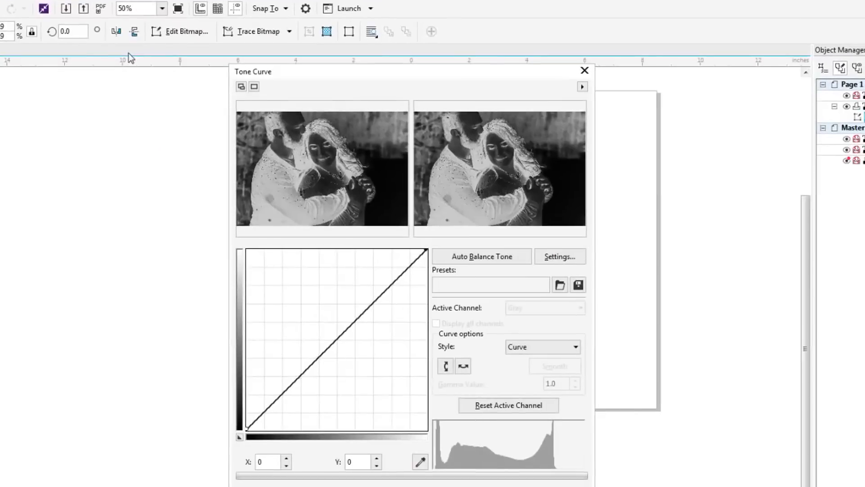
mouse_move(344, 164)
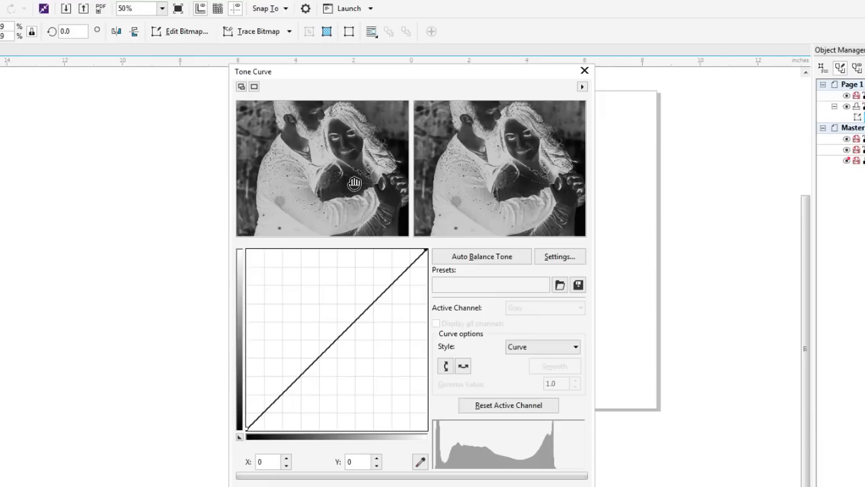
mouse_move(308, 382)
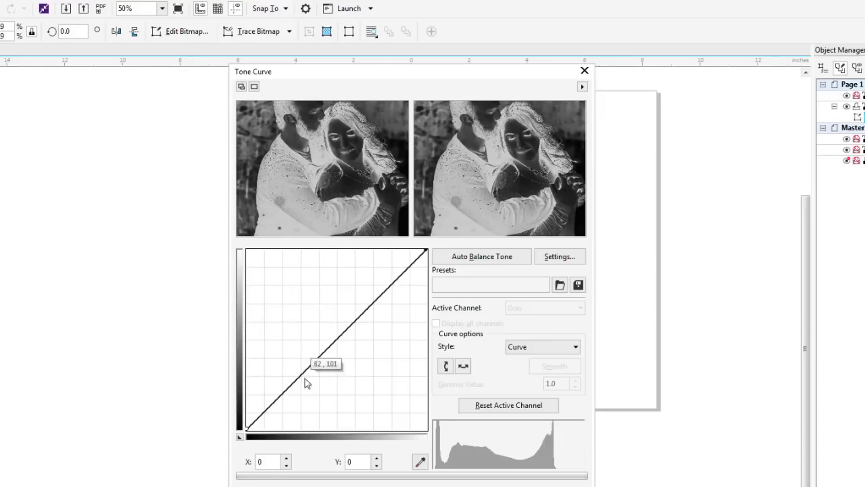
mouse_move(260, 416)
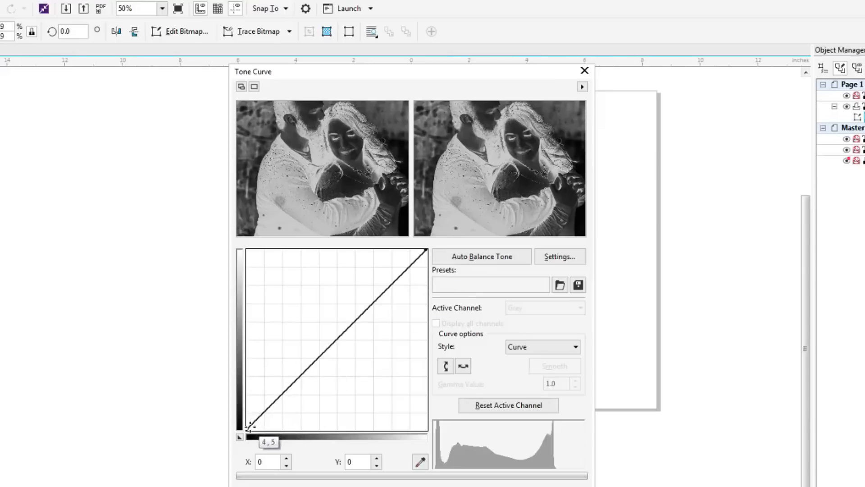
drag(248, 426, 247, 340)
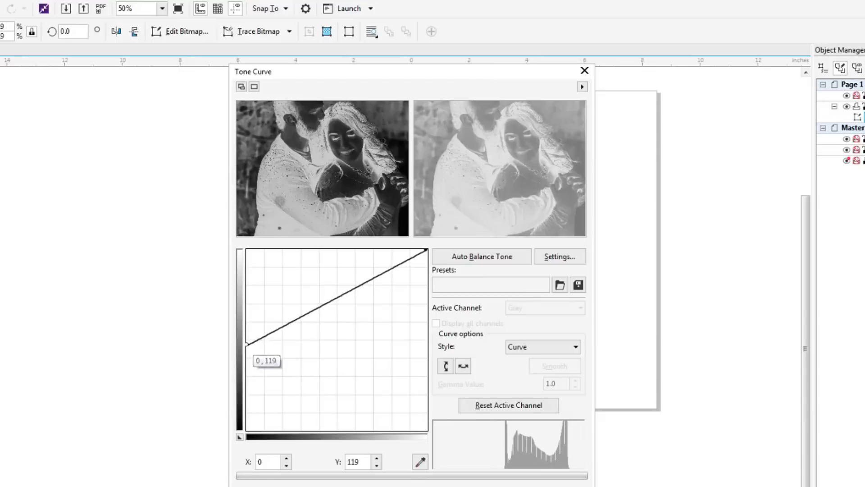
mouse_move(247, 349)
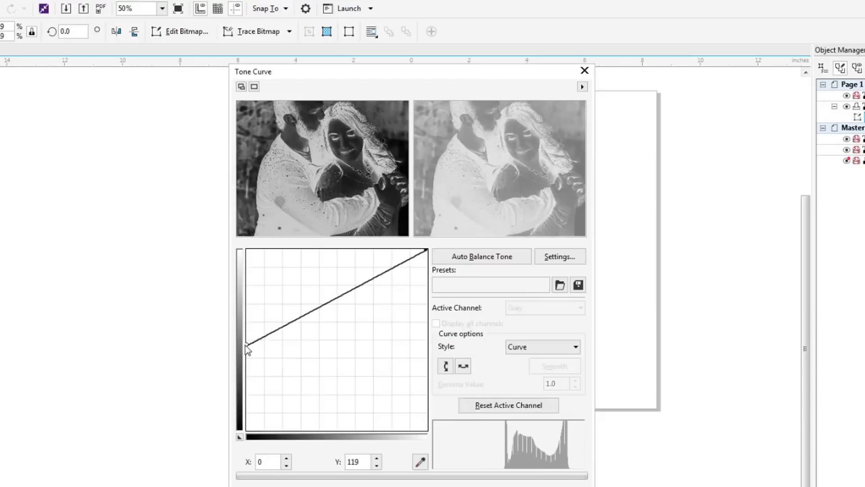
drag(247, 349, 247, 427)
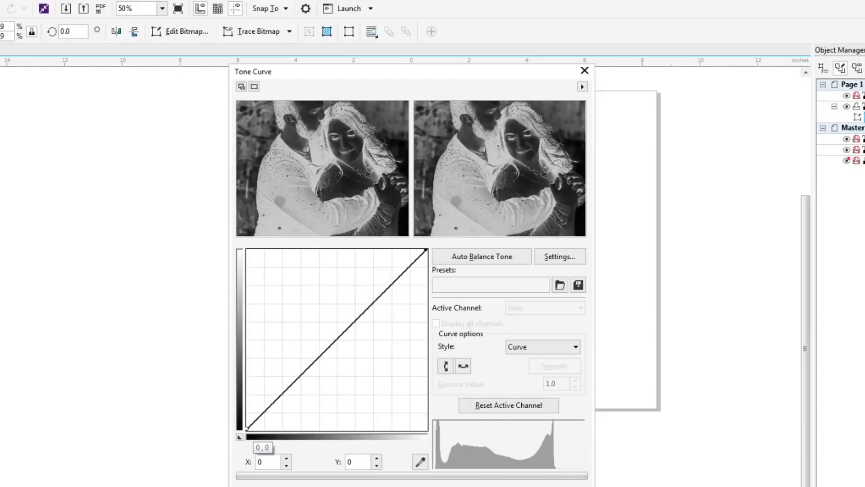
drag(426, 260, 425, 321)
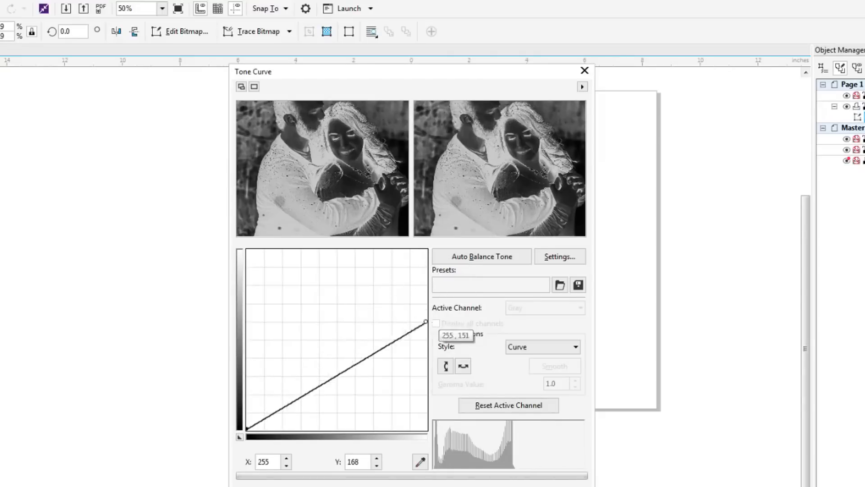
drag(425, 321, 424, 341)
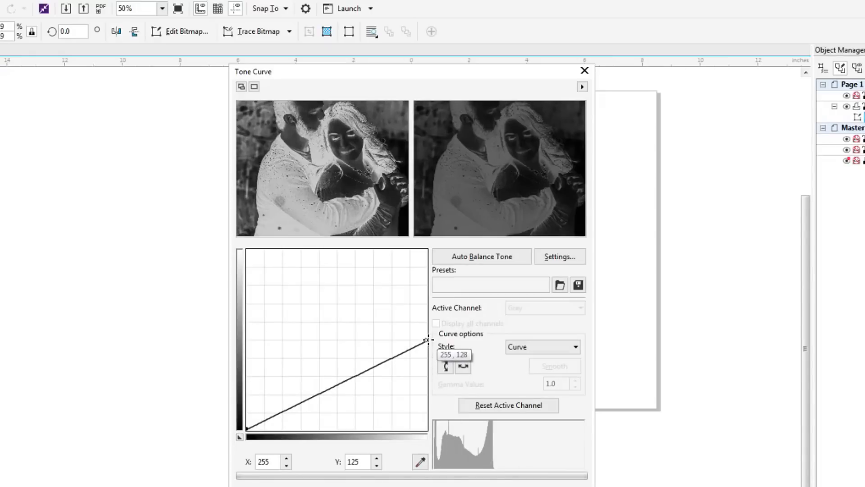
drag(425, 340, 425, 258)
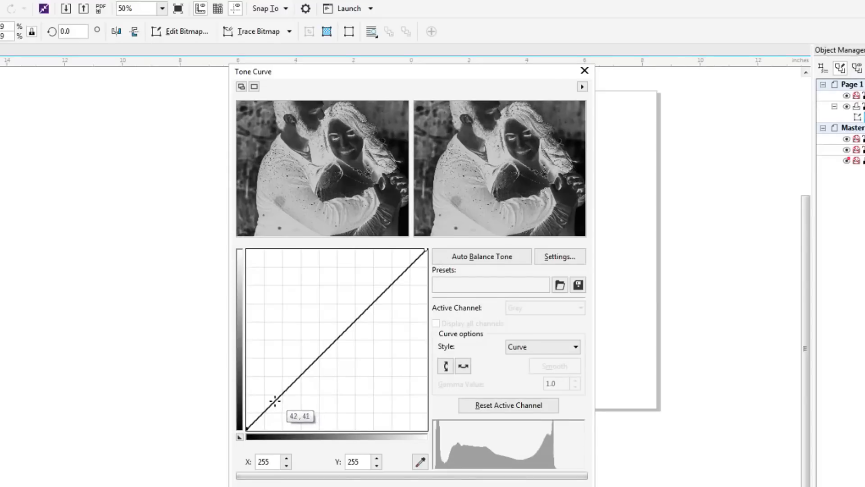
drag(275, 400, 275, 395)
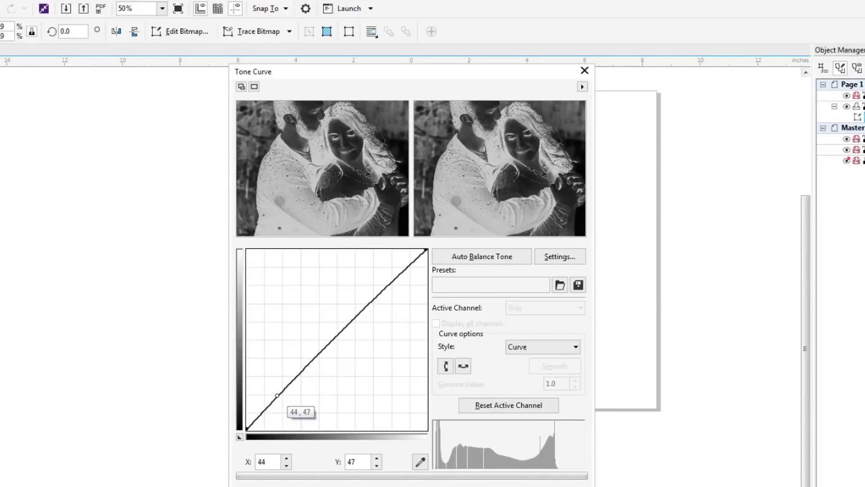
drag(276, 395, 274, 388)
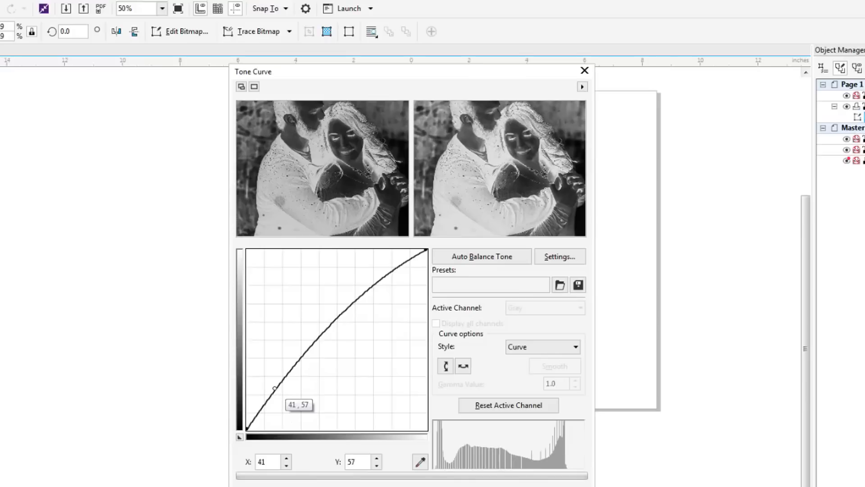
drag(277, 387, 272, 387)
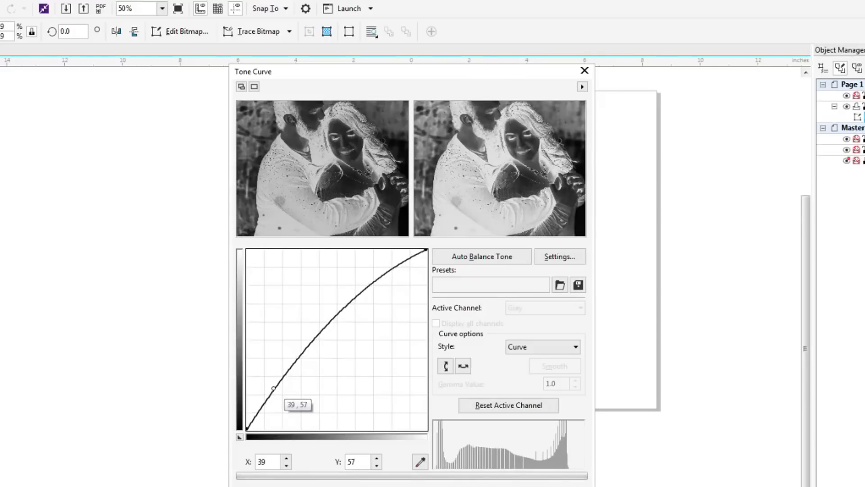
drag(274, 387, 270, 392)
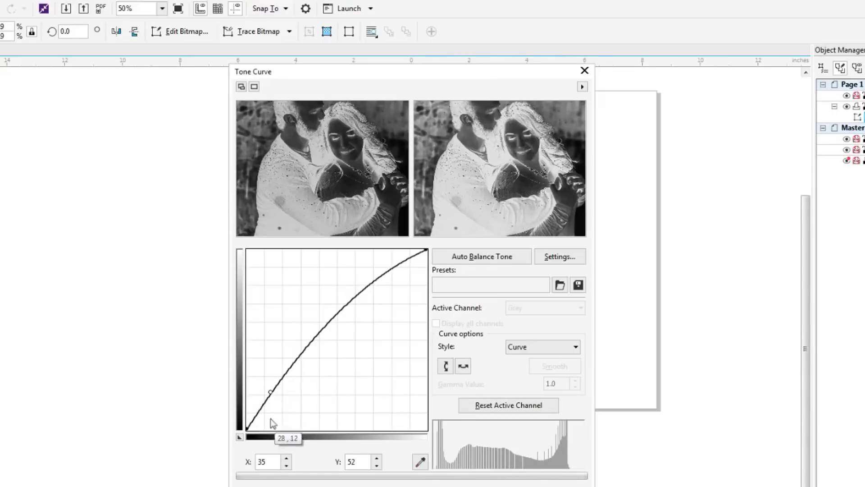
mouse_move(490, 222)
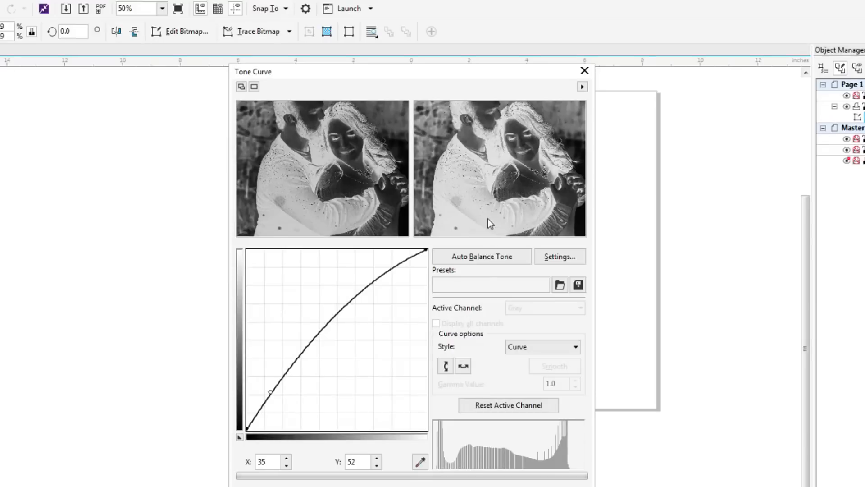
mouse_move(508, 213)
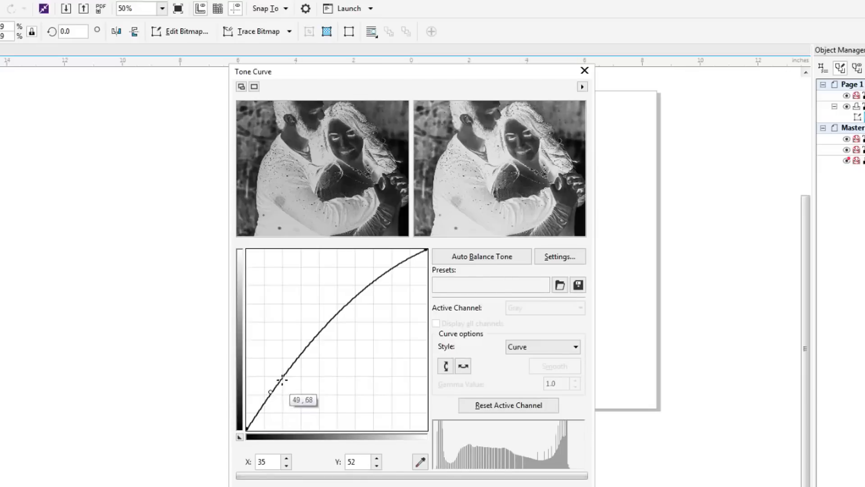
mouse_move(323, 395)
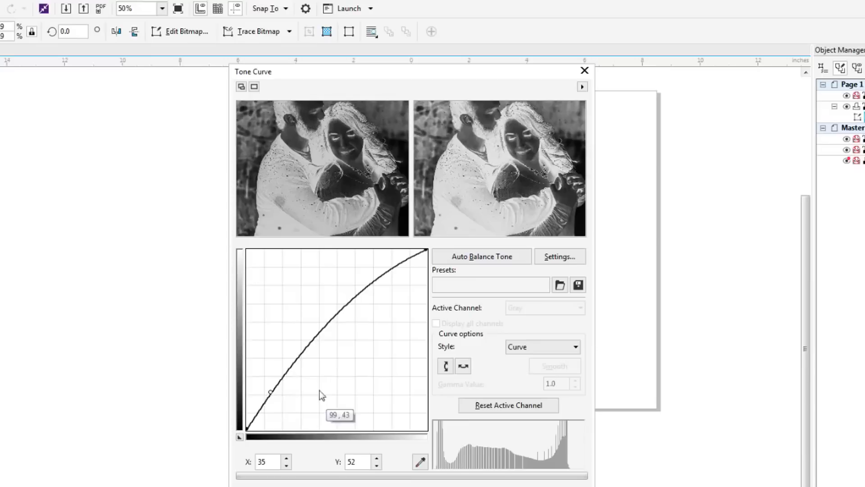
mouse_move(358, 413)
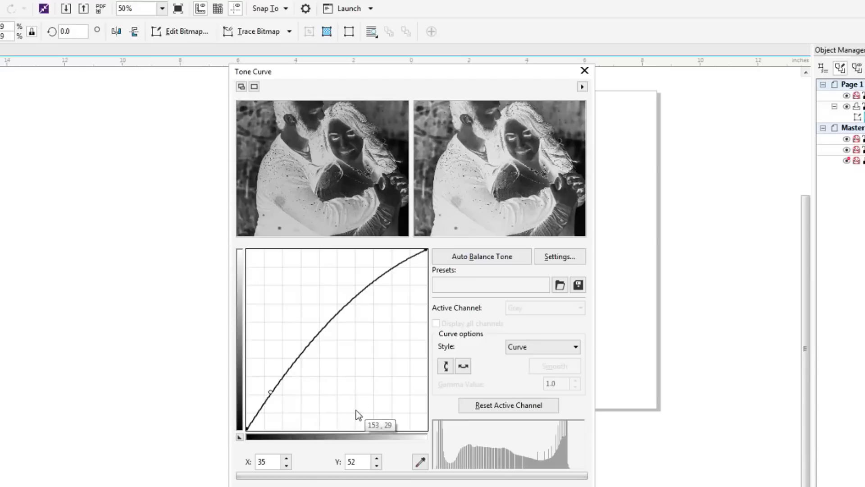
mouse_move(344, 374)
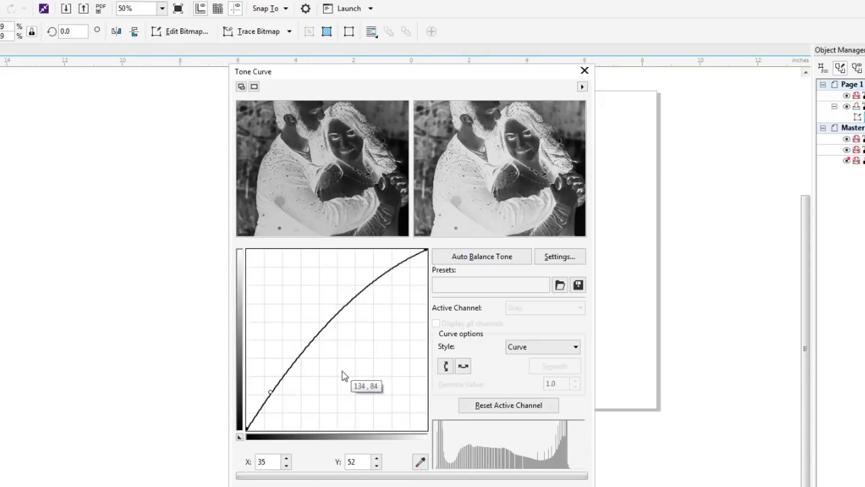
mouse_move(308, 483)
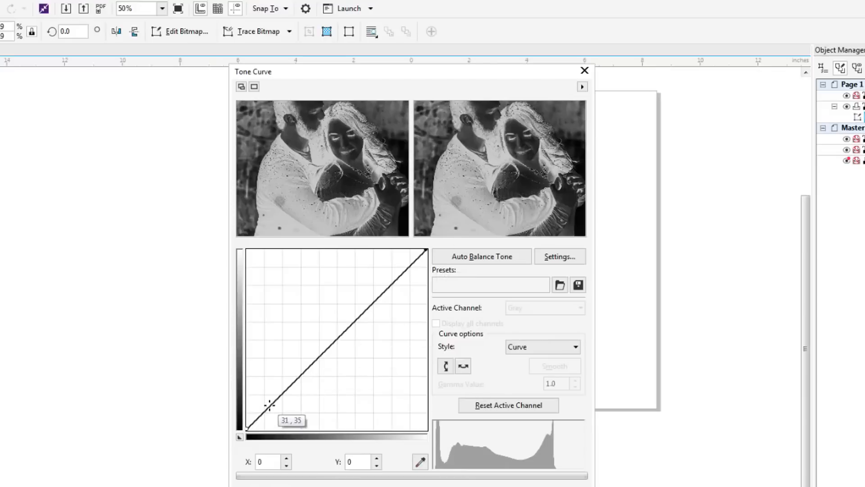
- Lift the lower curve point and pull a highlight point down to form an S-shaped tone curve
drag(270, 405, 265, 399)
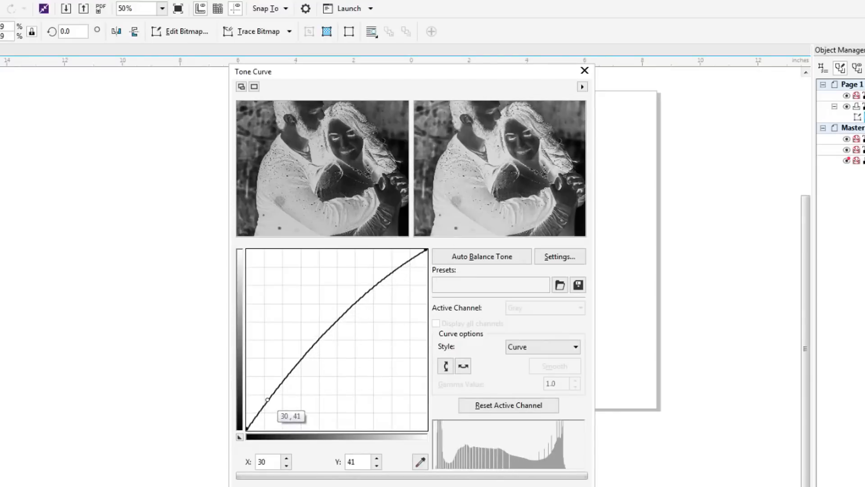
drag(267, 399, 267, 398)
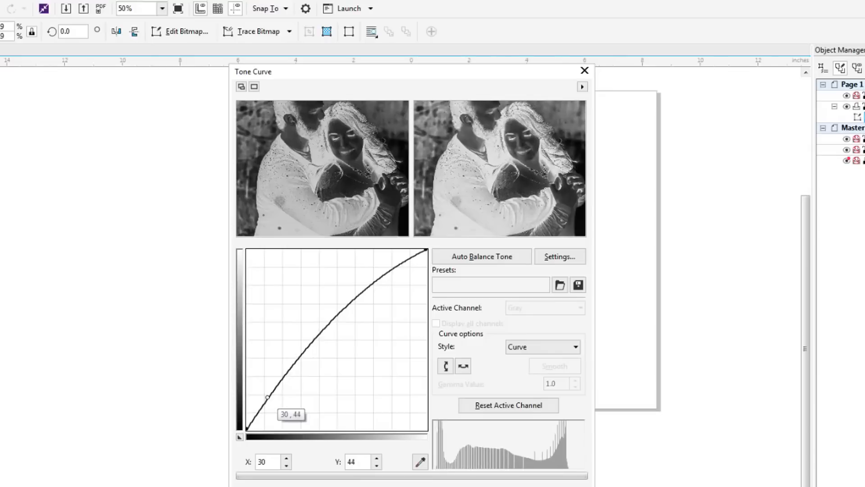
drag(267, 397, 265, 395)
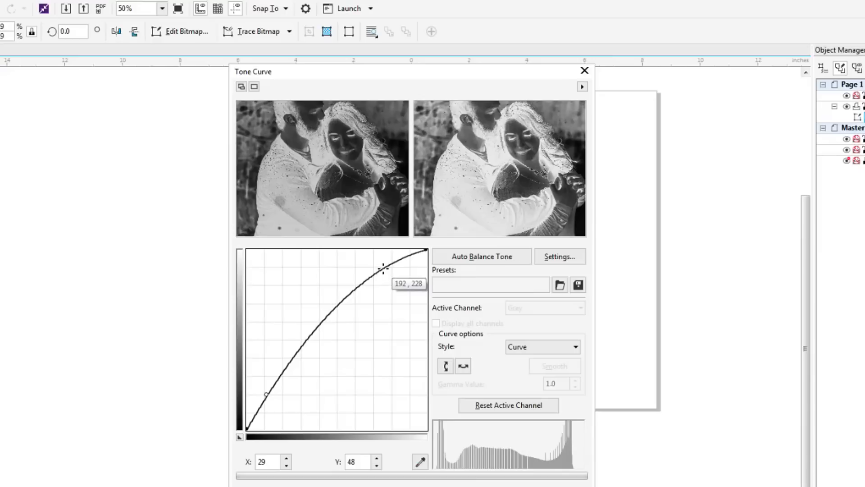
drag(384, 268, 386, 289)
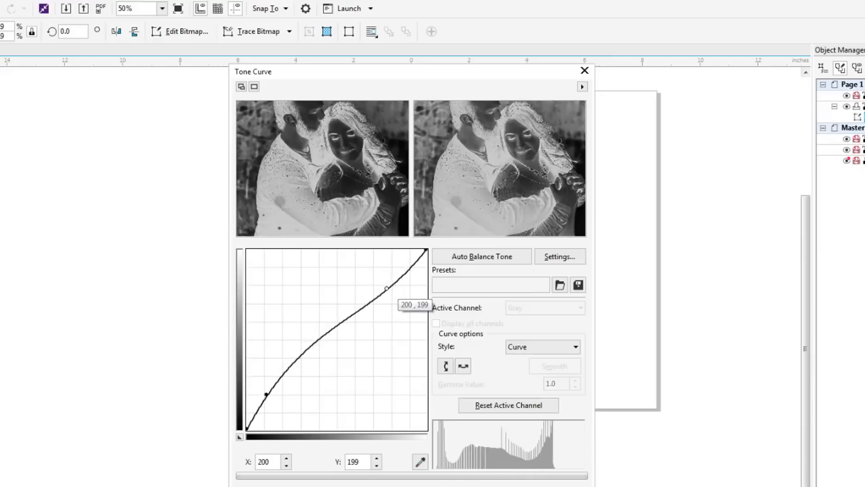
drag(387, 287, 389, 293)
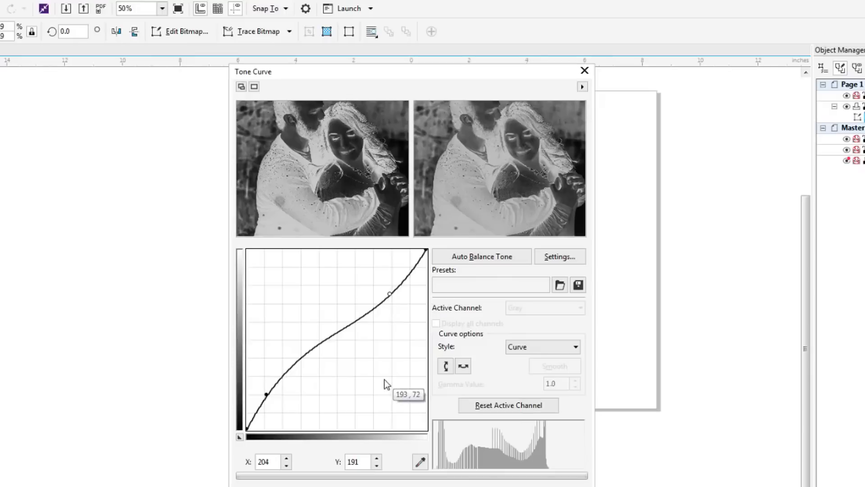
mouse_move(405, 403)
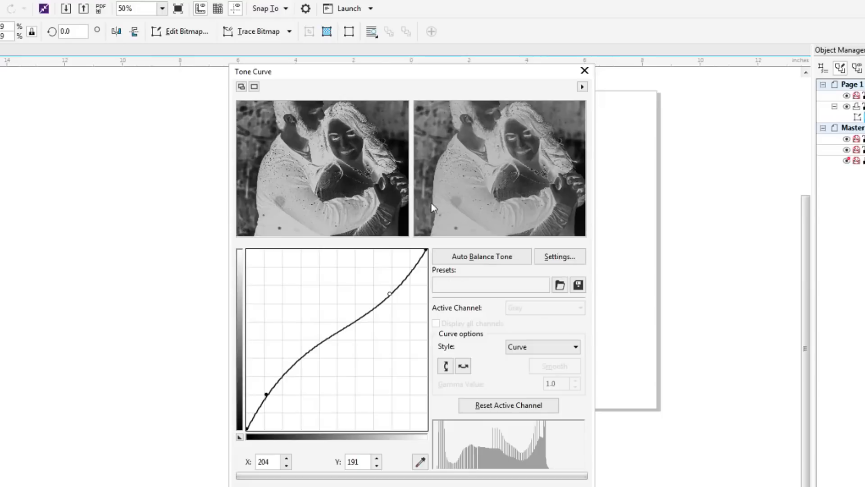
mouse_move(475, 200)
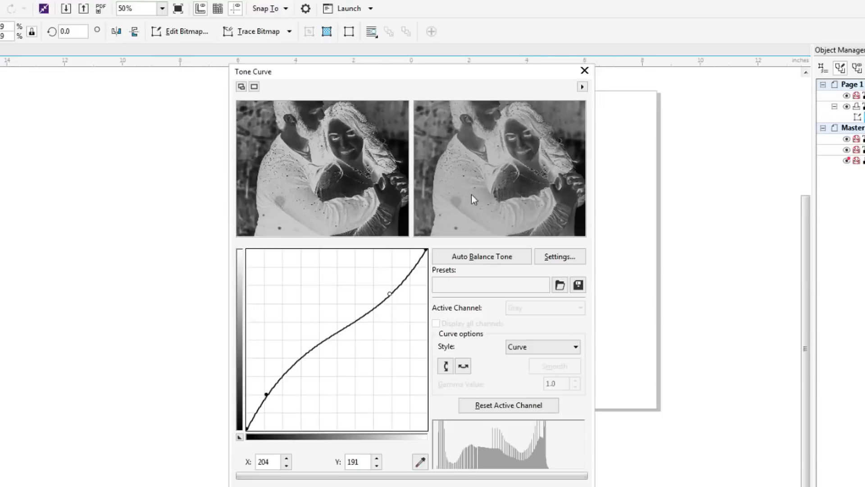
mouse_move(359, 189)
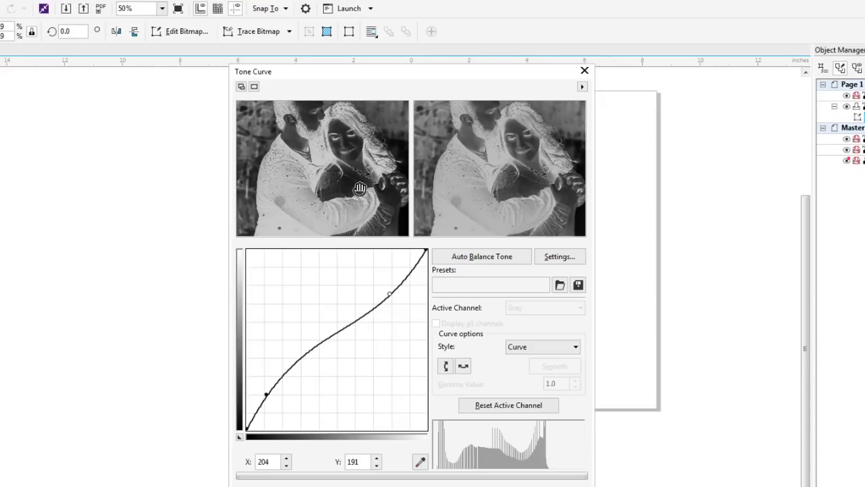
mouse_move(408, 152)
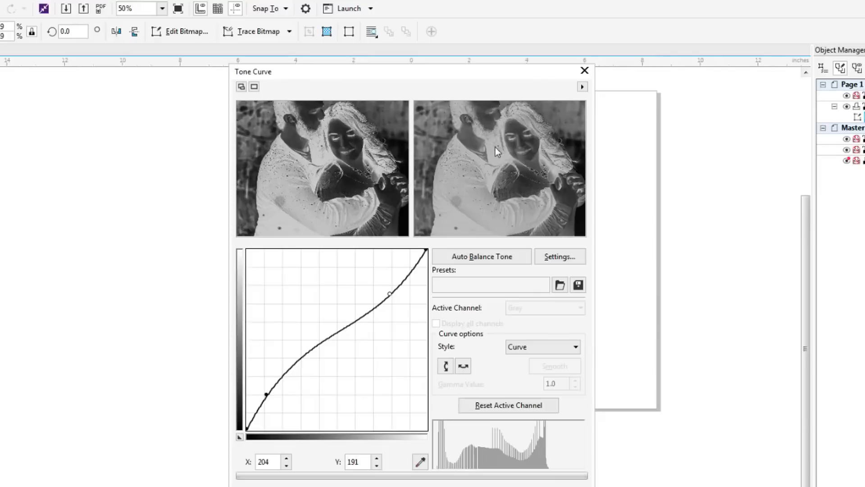
mouse_move(528, 161)
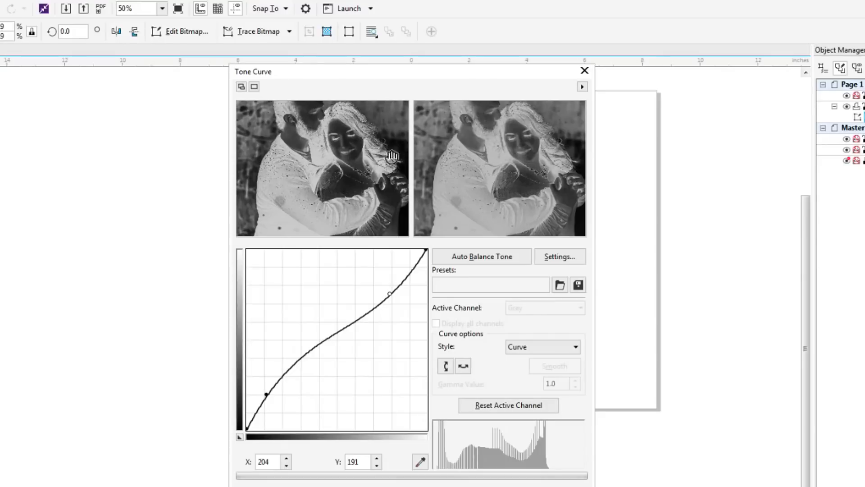
mouse_move(350, 147)
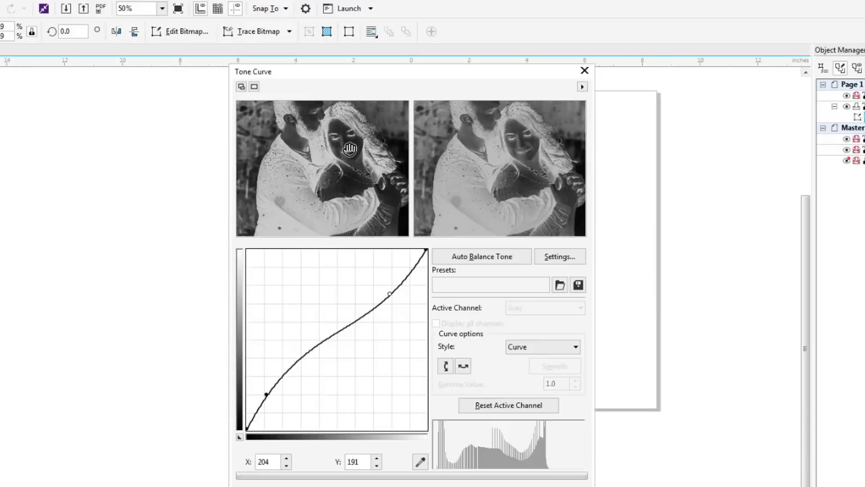
mouse_move(356, 151)
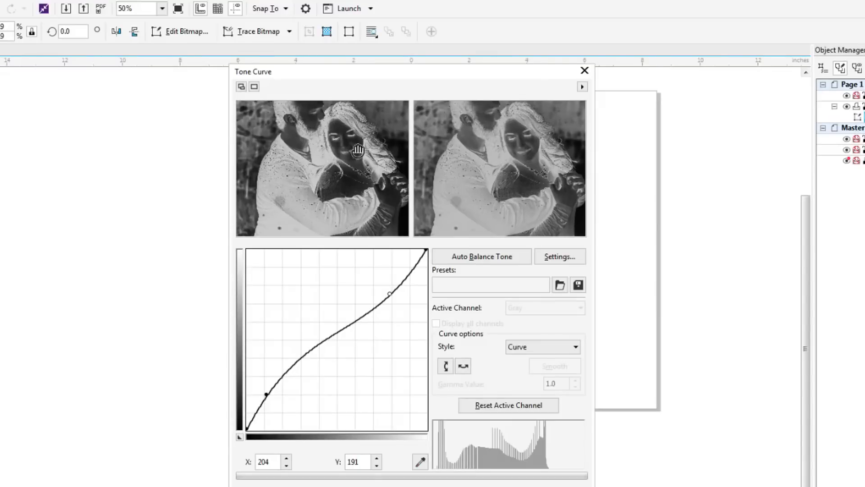
mouse_move(372, 205)
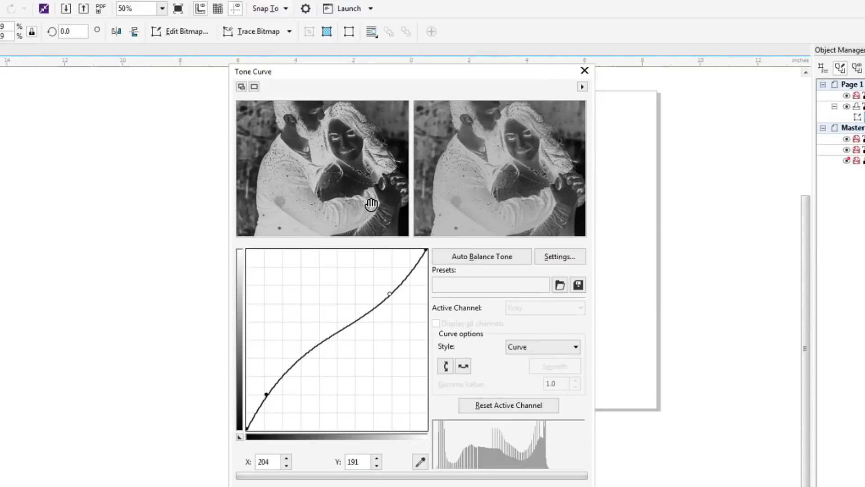
mouse_move(480, 206)
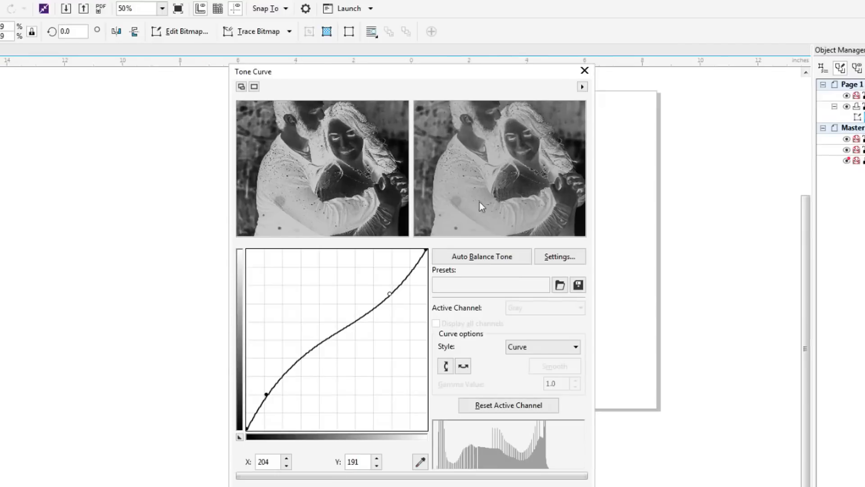
mouse_move(487, 459)
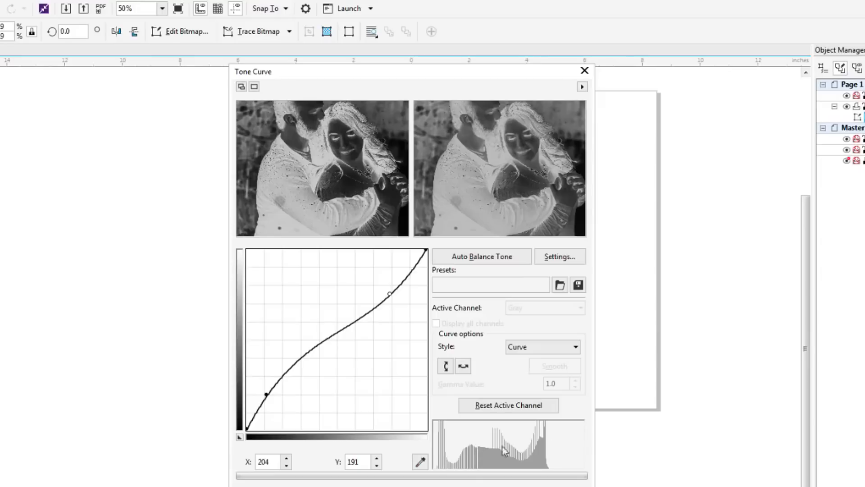
- Reset the curve, then lift shadows (~44→75) and pull highlights (~204→182) into an S-curve
click(507, 405)
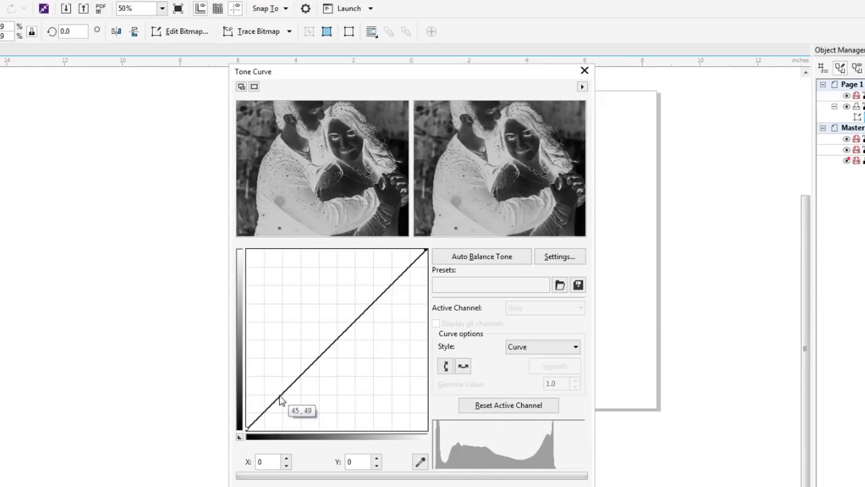
drag(278, 400, 278, 390)
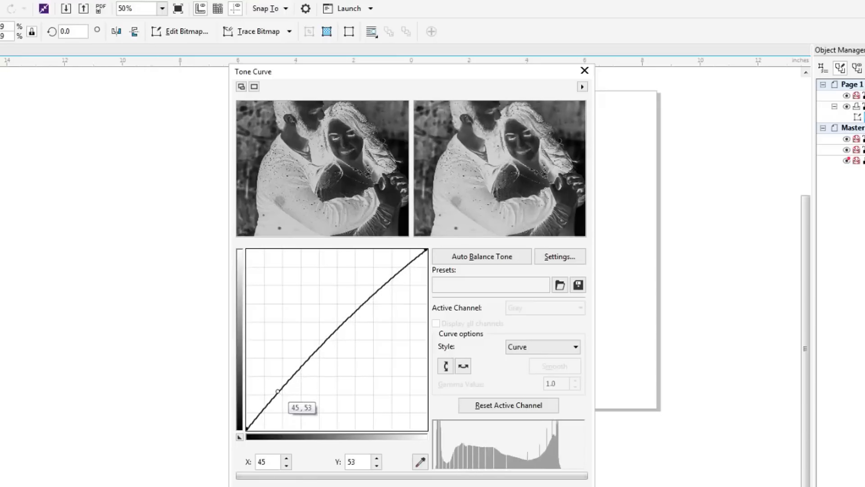
drag(278, 390, 278, 382)
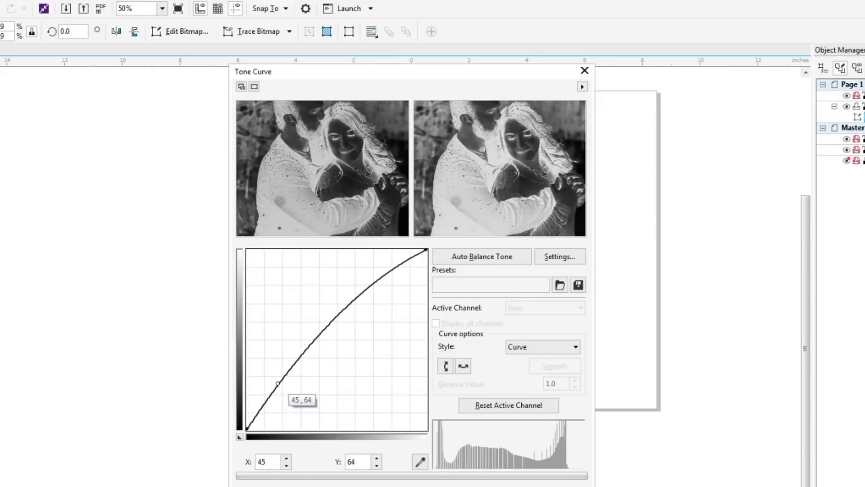
drag(277, 382, 279, 380)
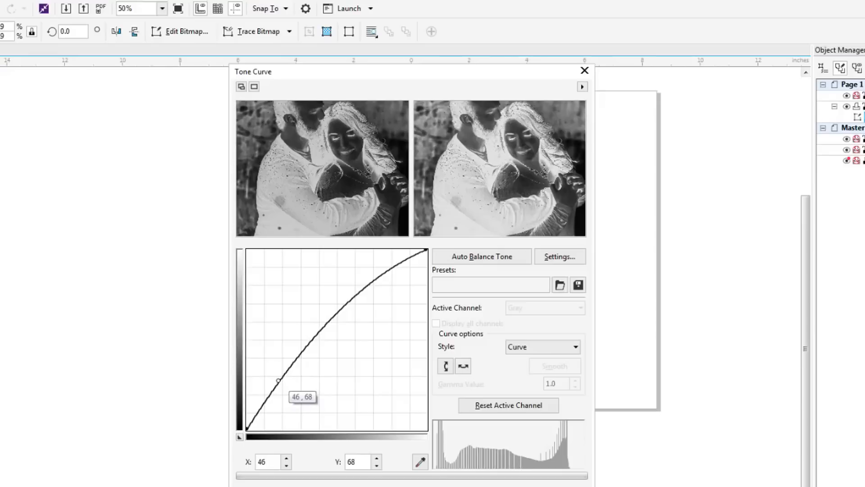
drag(279, 381, 273, 375)
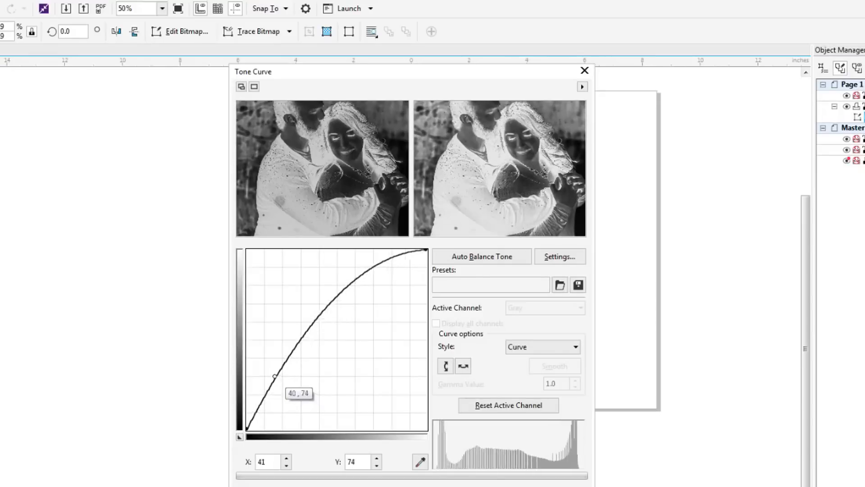
drag(273, 374, 271, 363)
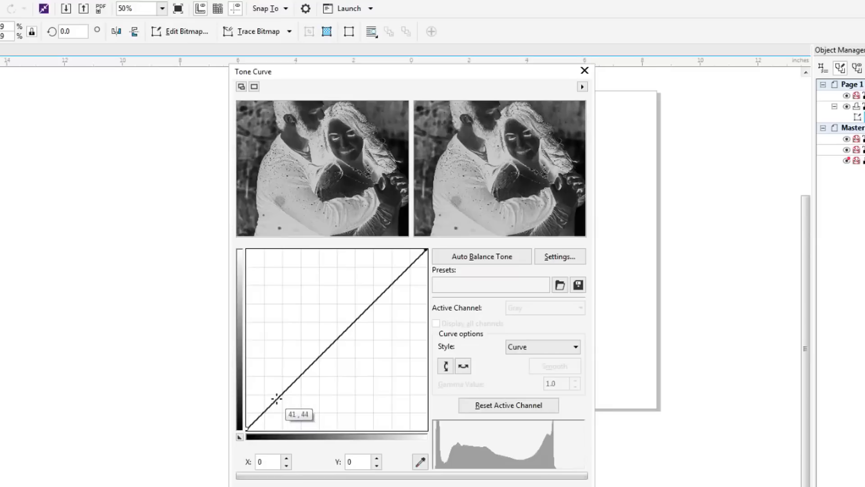
drag(277, 399, 278, 384)
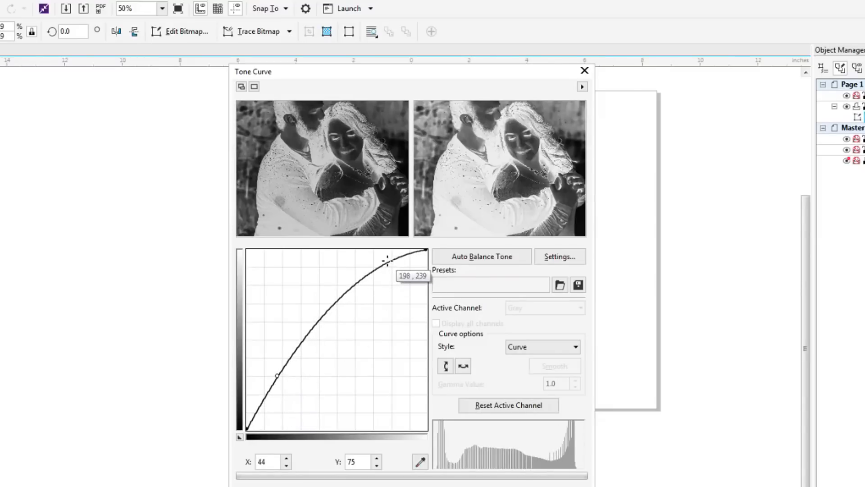
drag(386, 260, 390, 301)
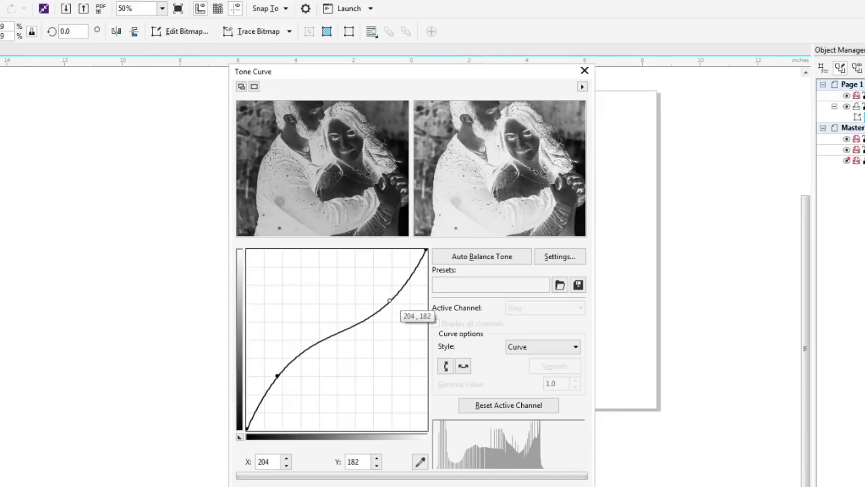
mouse_move(548, 242)
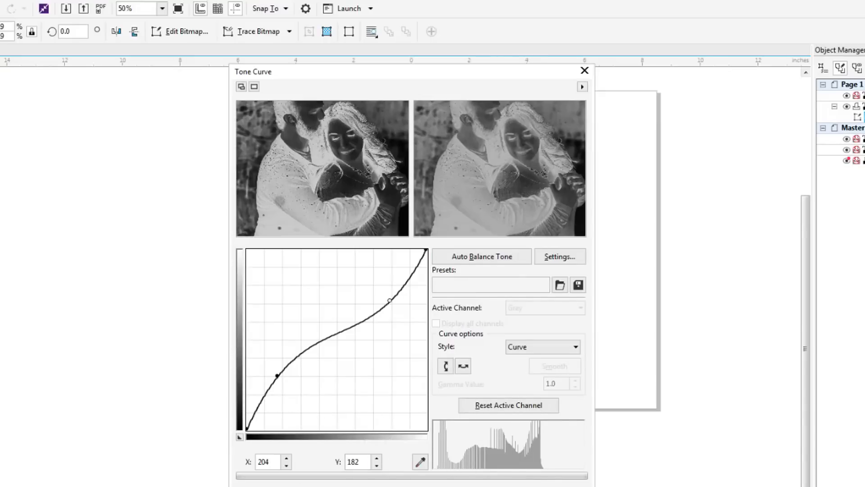
- Reset the curve, raise midtones, pull an upper point down into an S-curve and apply it
click(508, 405)
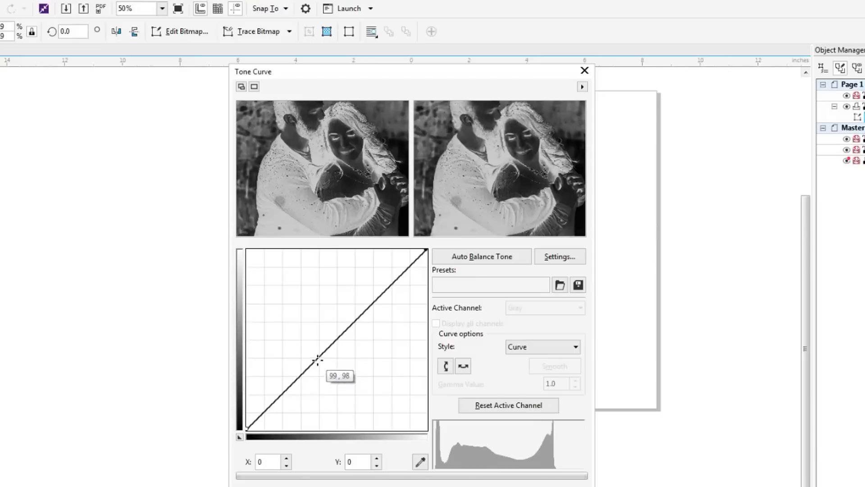
drag(317, 358, 303, 328)
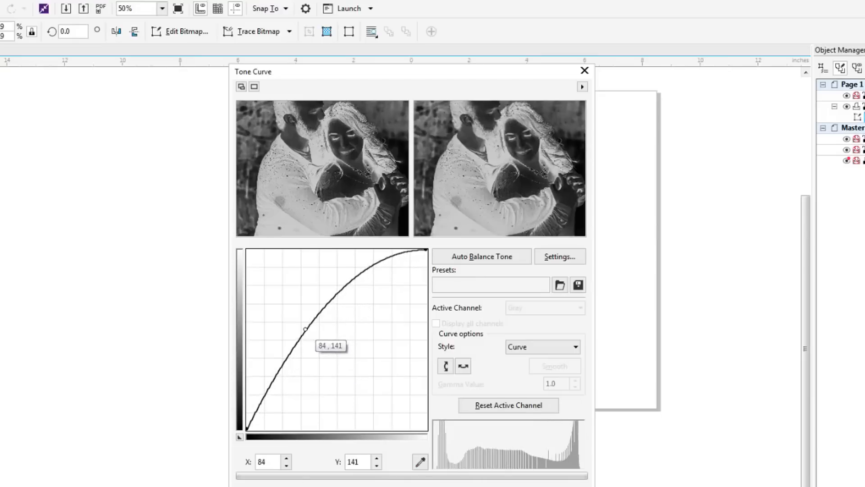
drag(304, 328, 359, 269)
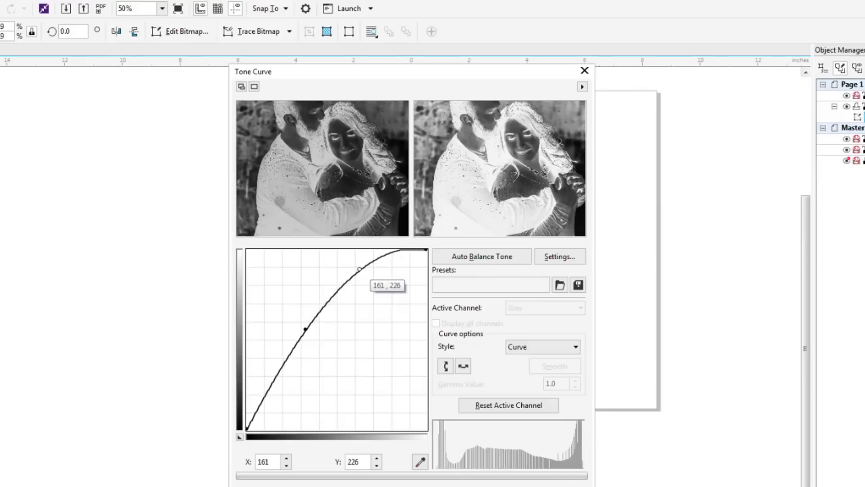
drag(359, 269, 373, 297)
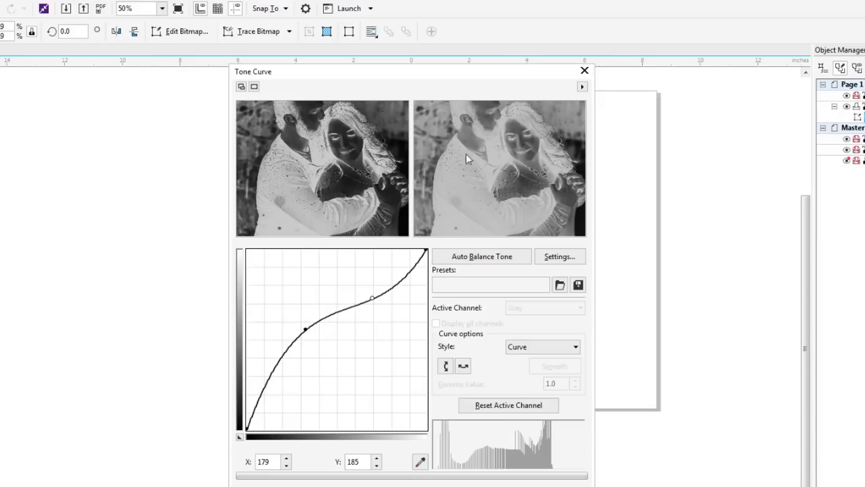
mouse_move(529, 163)
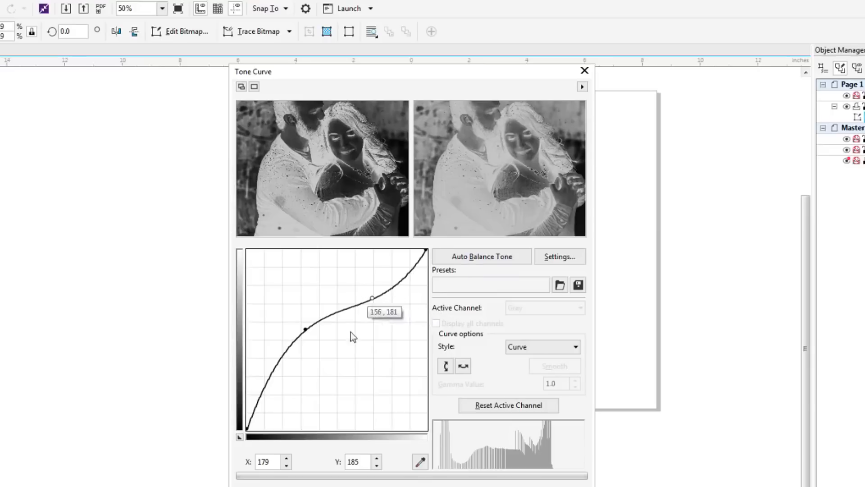
mouse_move(220, 436)
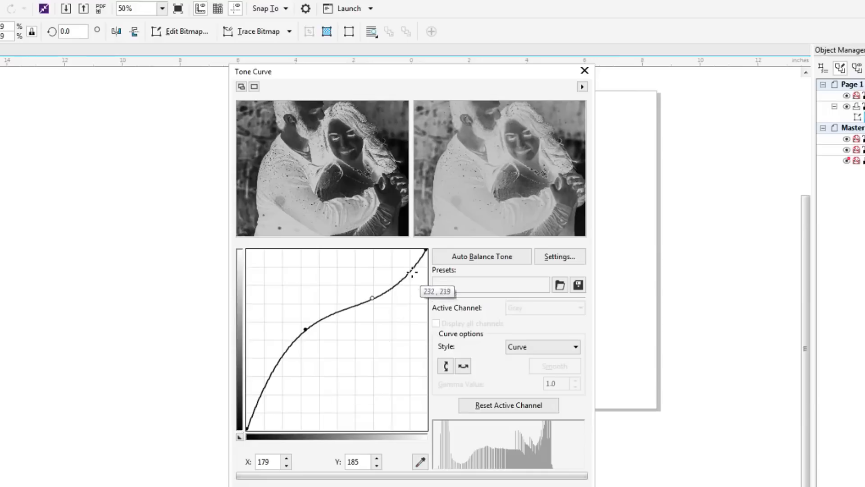
mouse_move(532, 144)
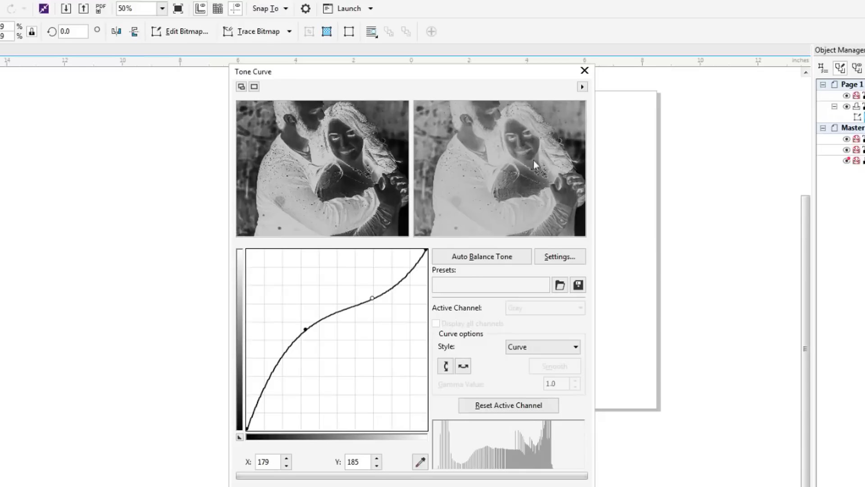
mouse_move(517, 202)
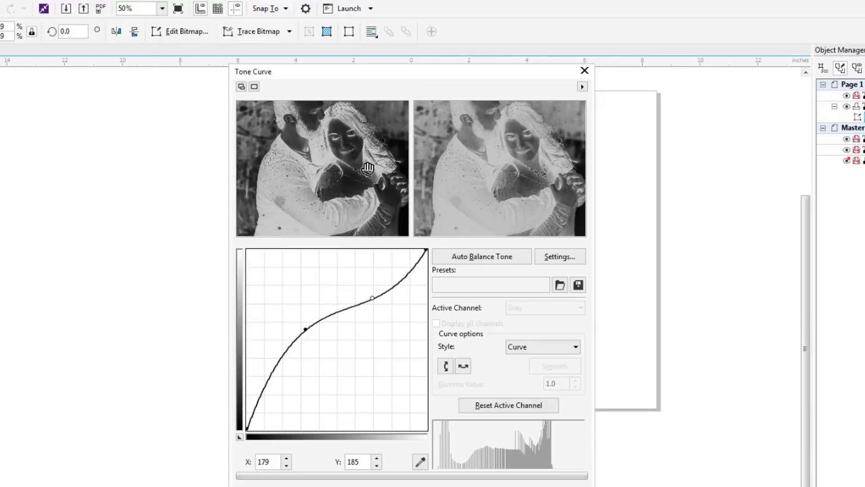
mouse_move(501, 184)
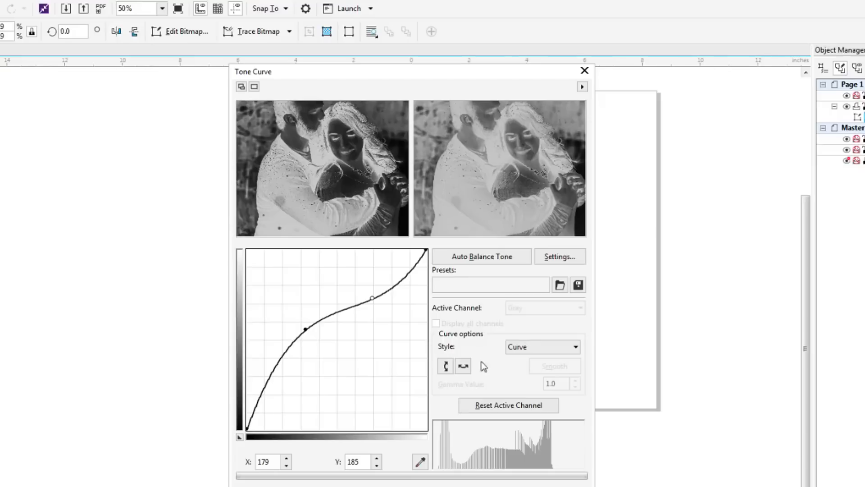
click(584, 70)
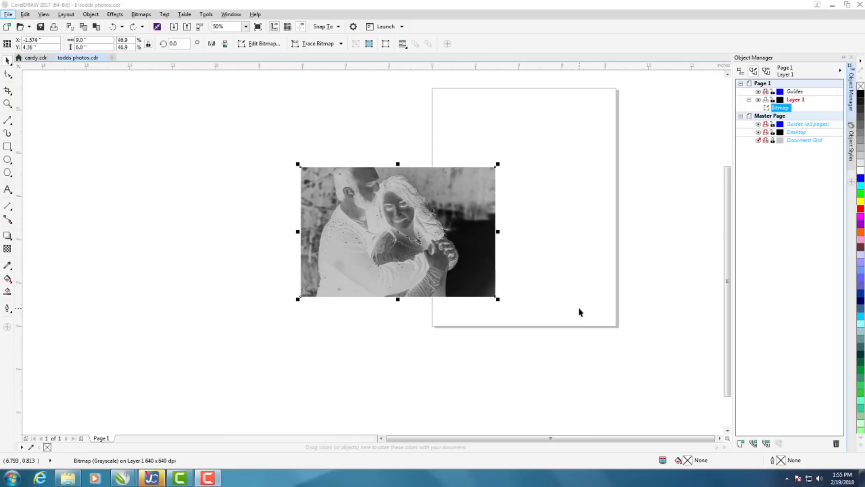
click(140, 13)
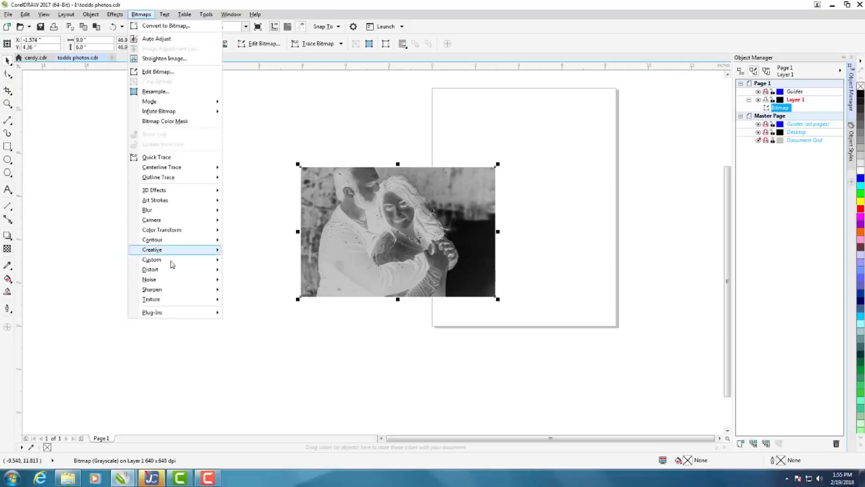
mouse_move(151, 289)
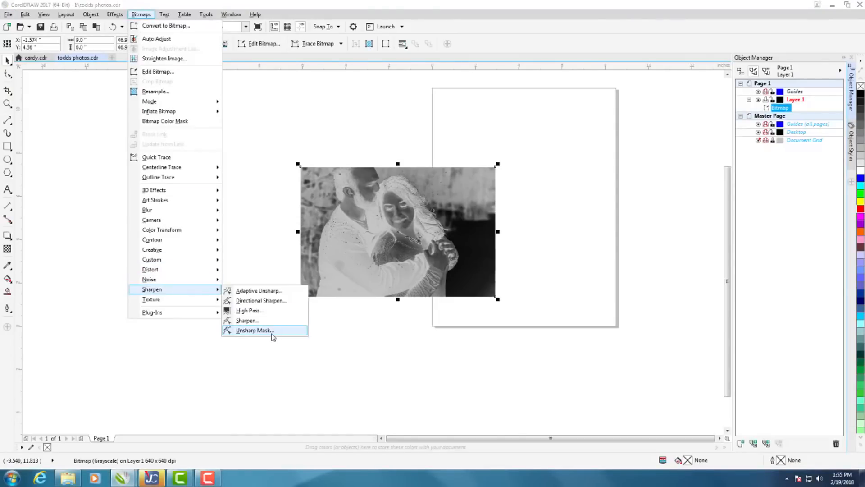
- Bring up the Unsharp Mask settings for the inverted photo
click(254, 330)
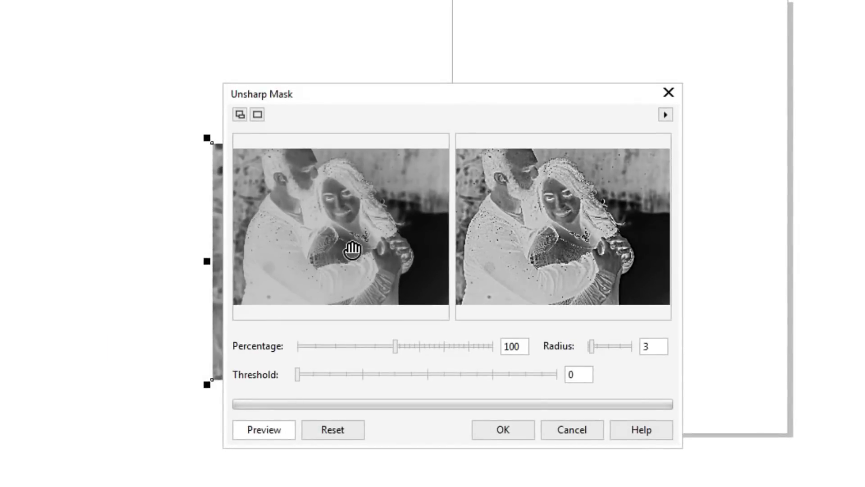
mouse_move(545, 244)
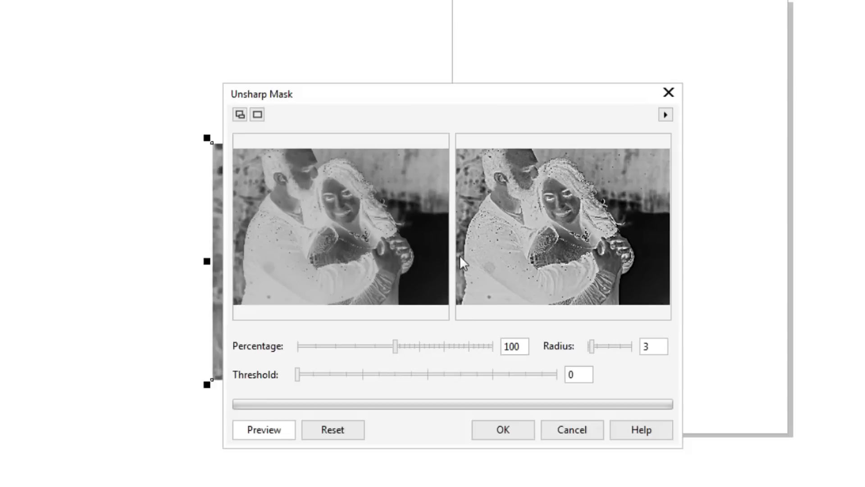
mouse_move(351, 187)
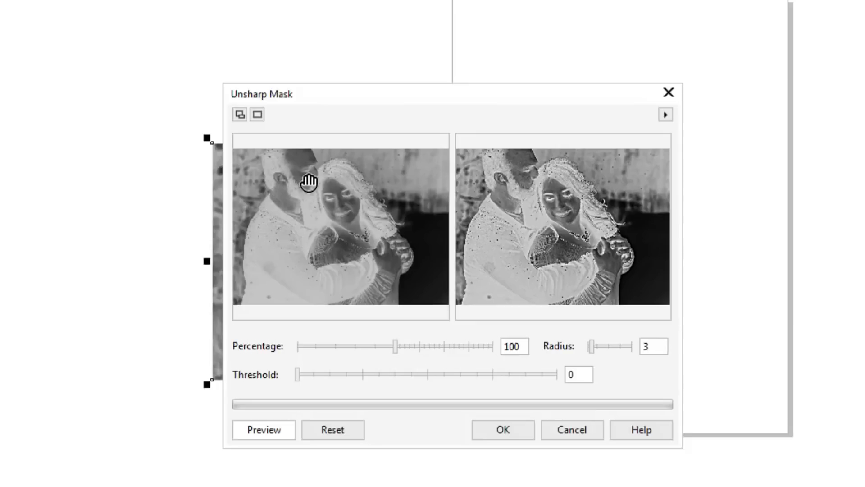
mouse_move(525, 211)
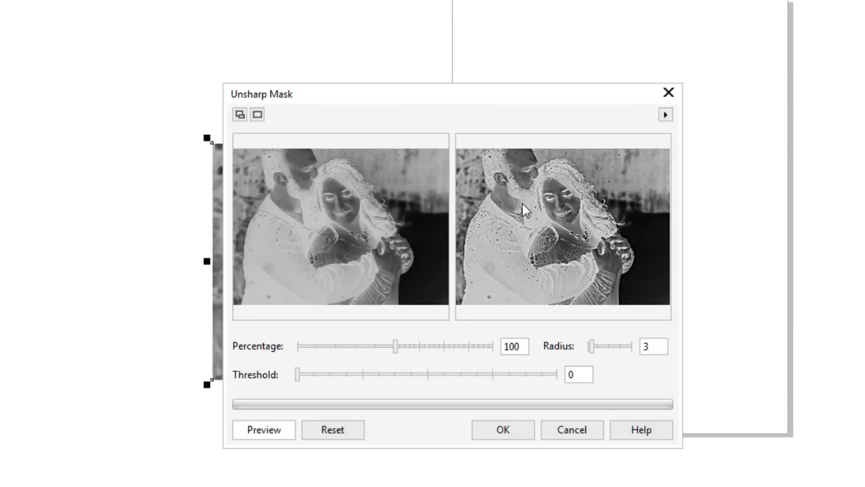
mouse_move(544, 205)
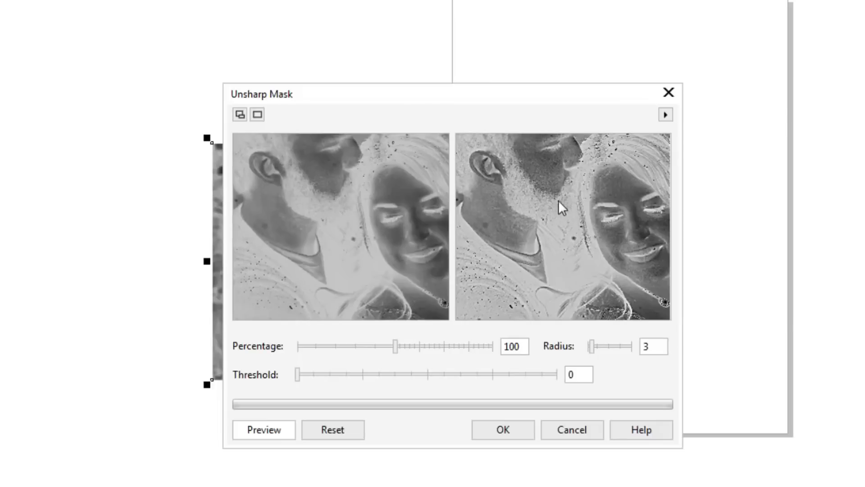
mouse_move(542, 225)
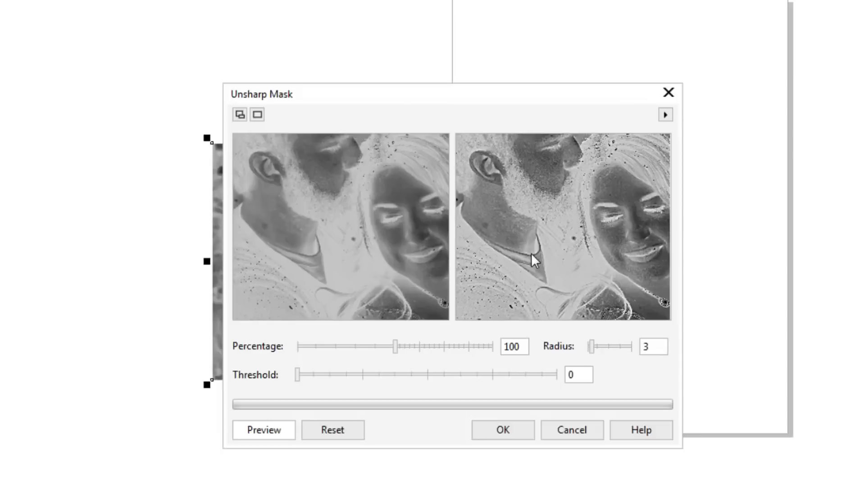
mouse_move(507, 320)
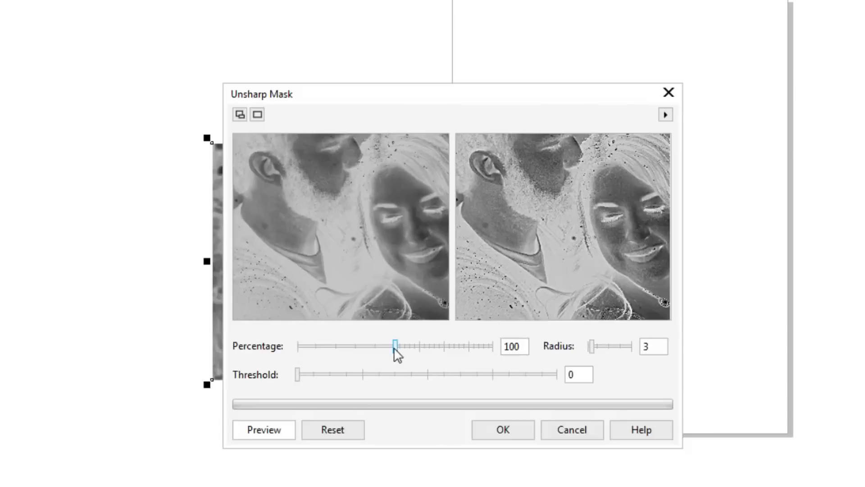
- Apply Unsharp Mask at 500 percent, radius 3, threshold 0 to the photo
drag(393, 346, 491, 345)
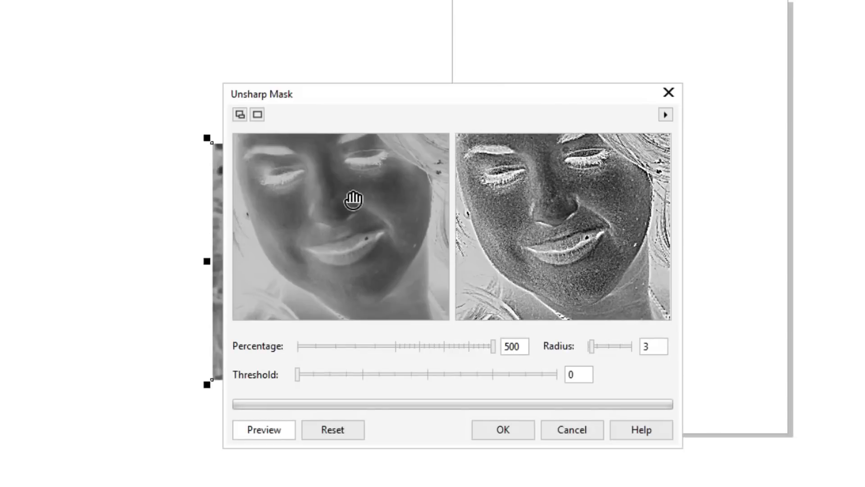
mouse_move(574, 245)
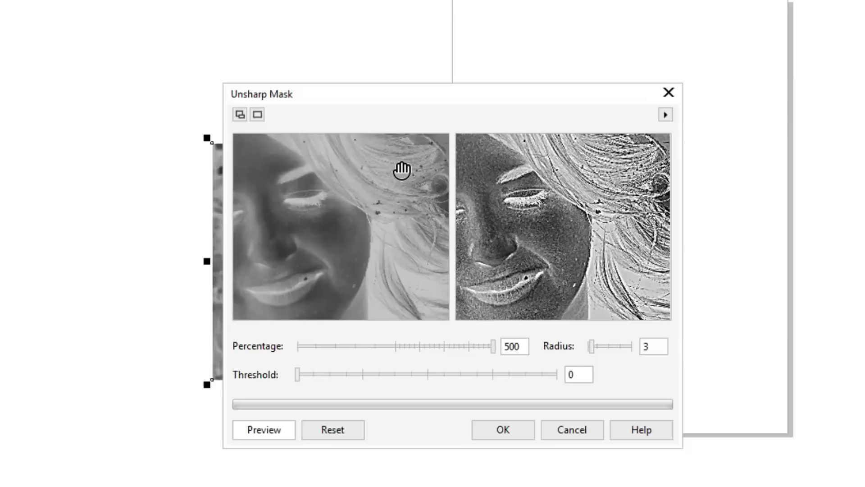
mouse_move(618, 195)
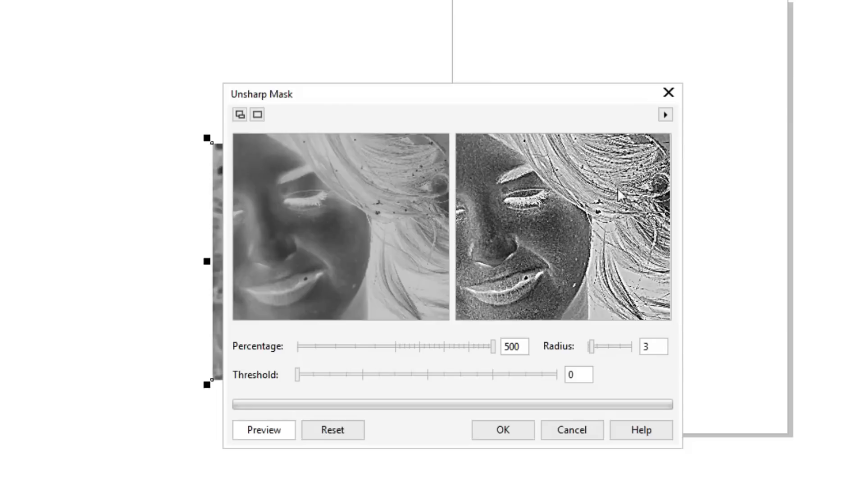
mouse_move(536, 210)
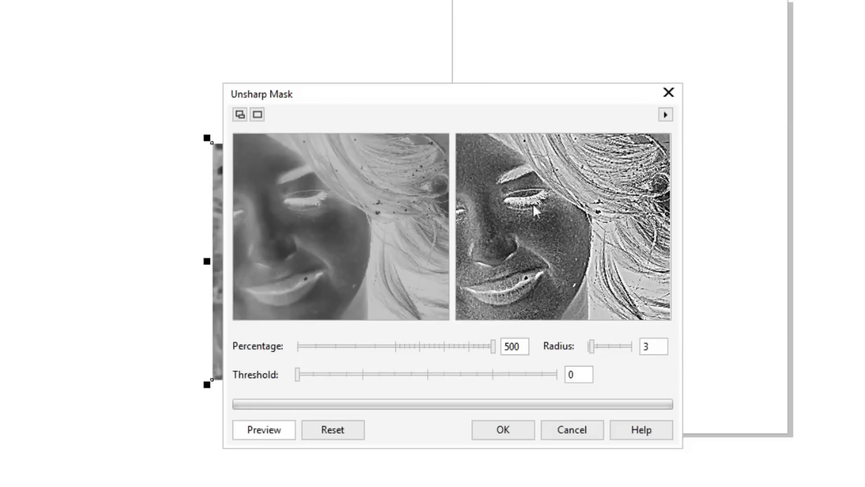
mouse_move(512, 221)
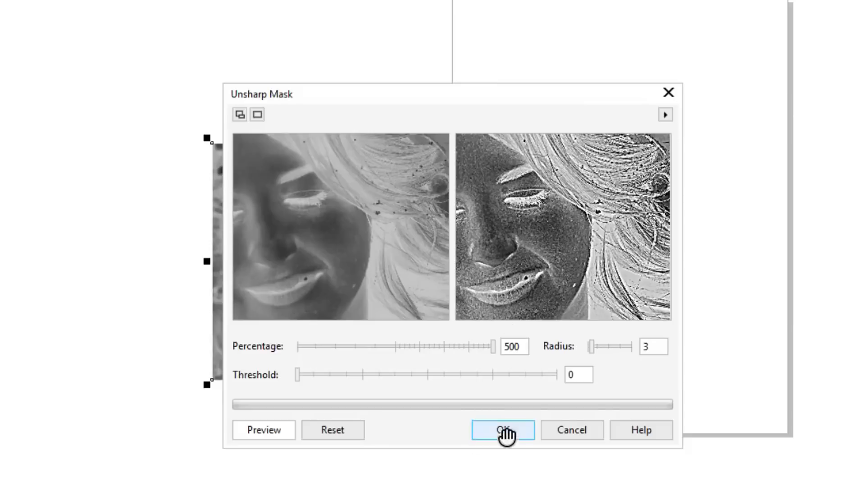
click(501, 429)
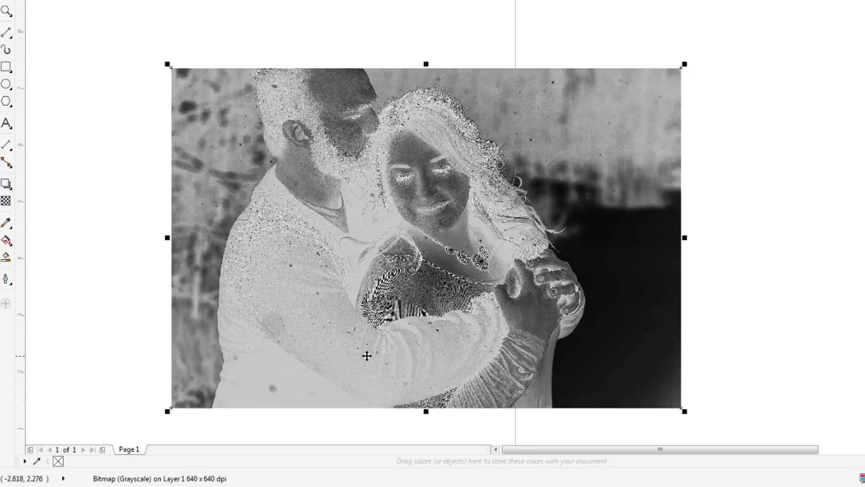
mouse_move(409, 296)
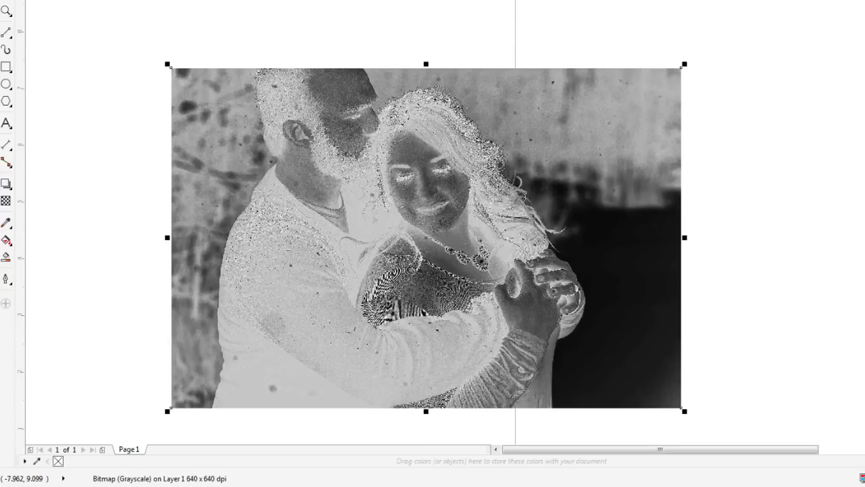
- Switch to the todds photos.cdr document with the other couple photos
click(16, 6)
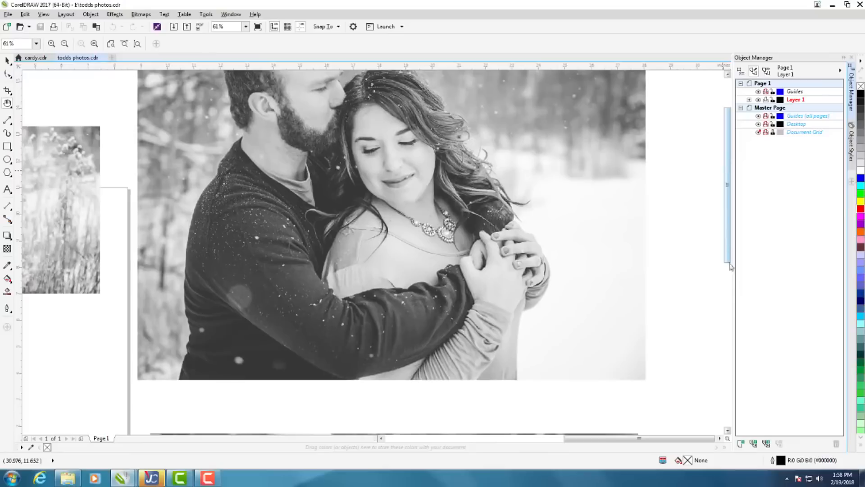
scroll(down, 3)
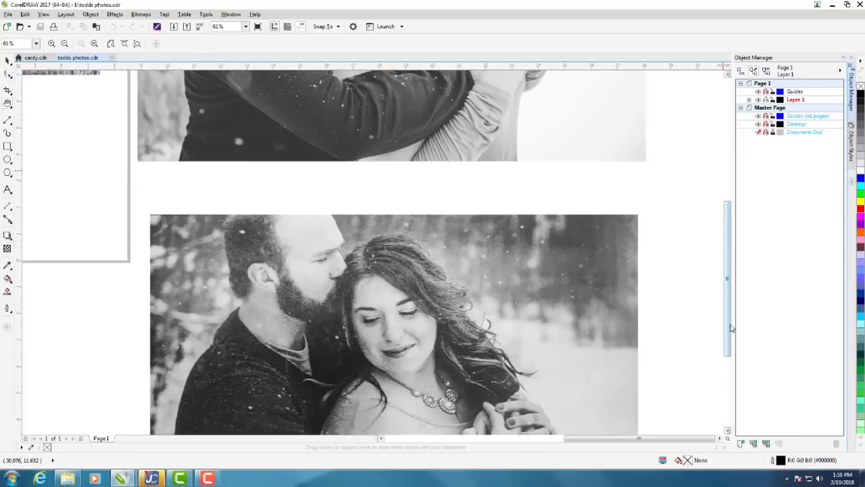
scroll(down, 3)
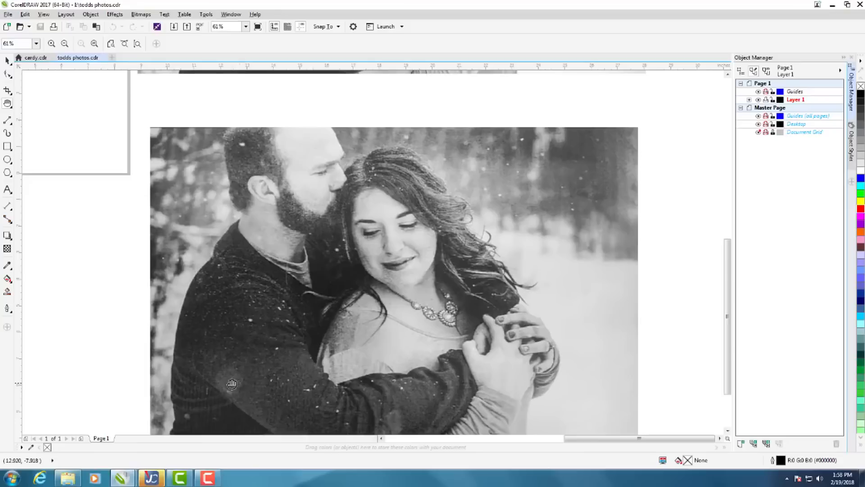
mouse_move(363, 427)
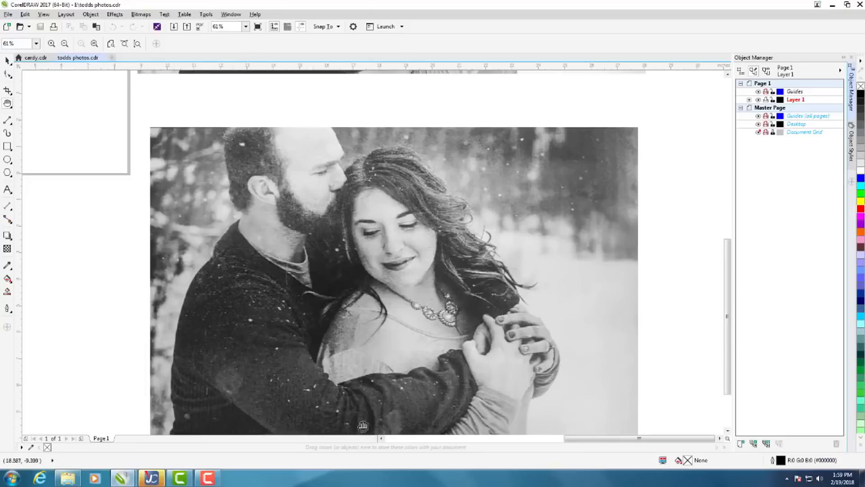
mouse_move(411, 385)
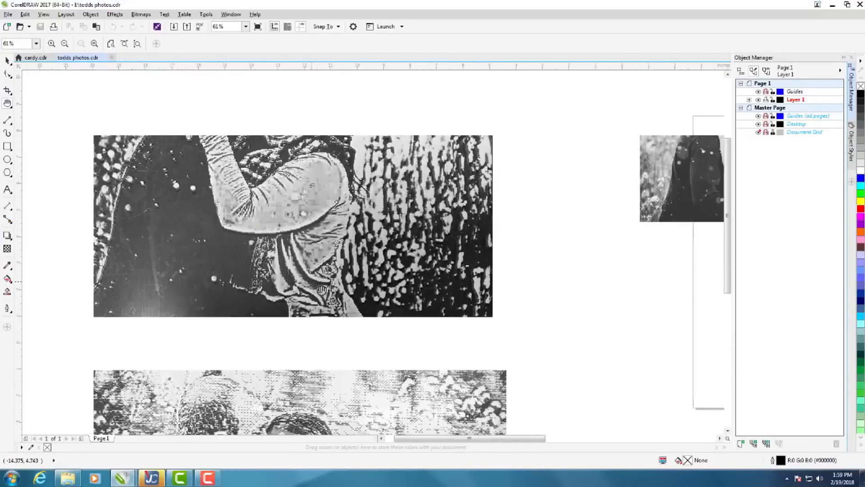
drag(322, 289, 316, 211)
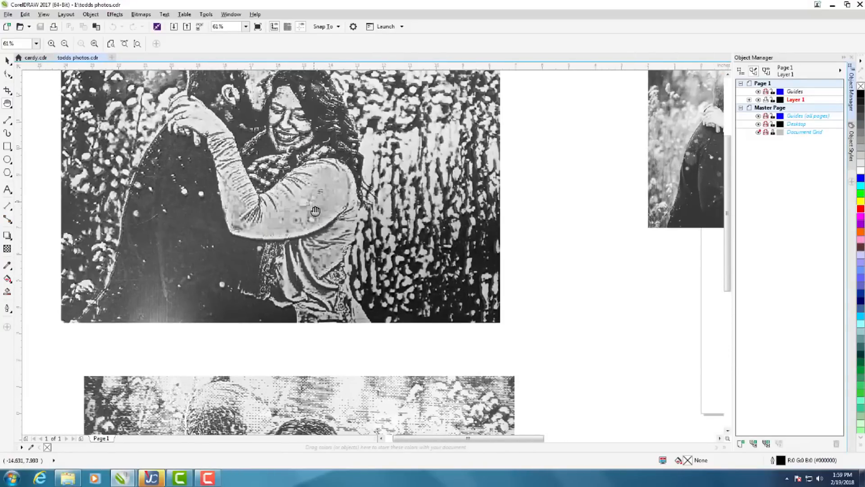
drag(316, 211, 335, 258)
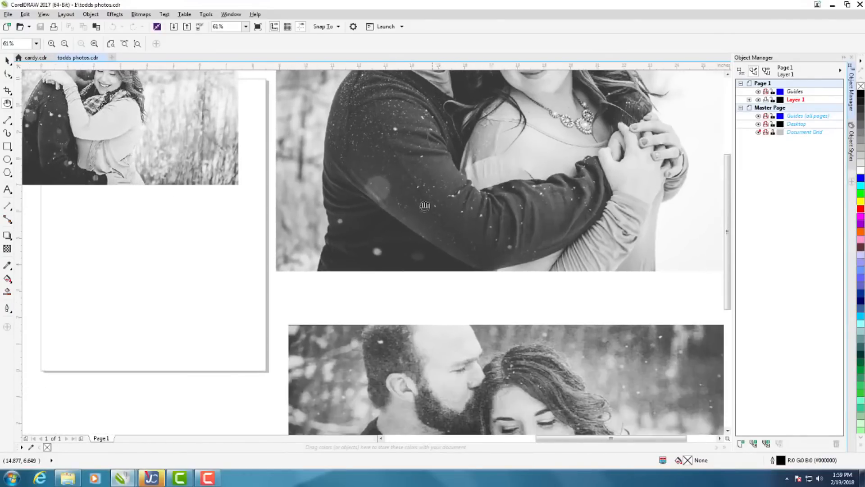
scroll(down, 3)
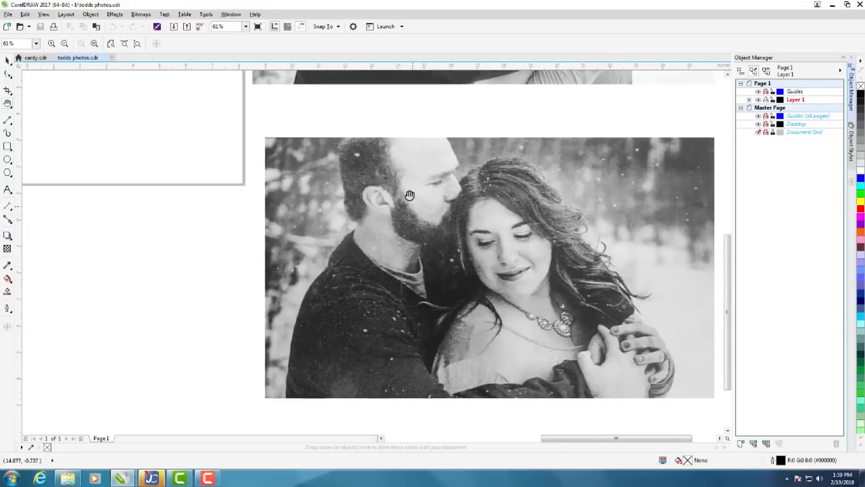
drag(410, 195, 473, 282)
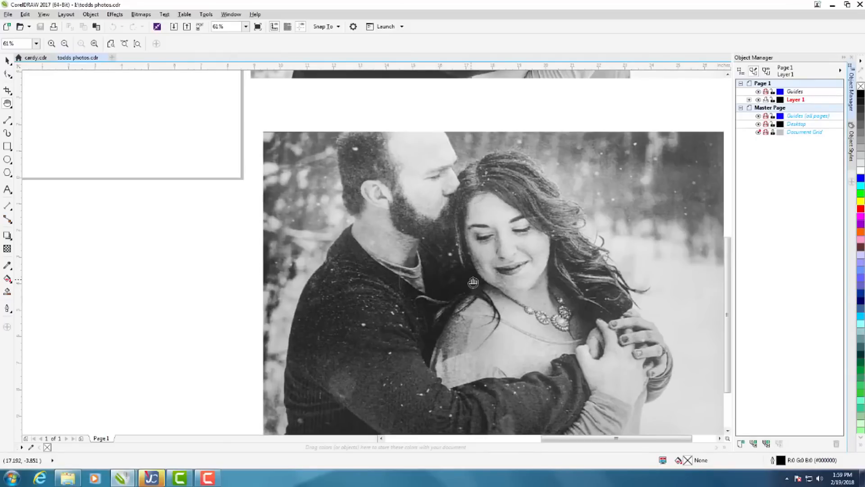
drag(473, 281, 256, 313)
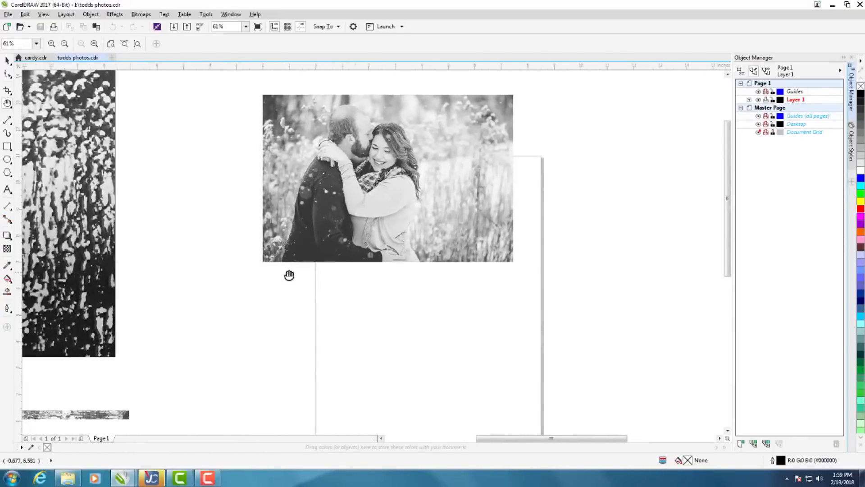
- Pan the canvas to bring more of the couple photo collection into view
drag(289, 276, 130, 368)
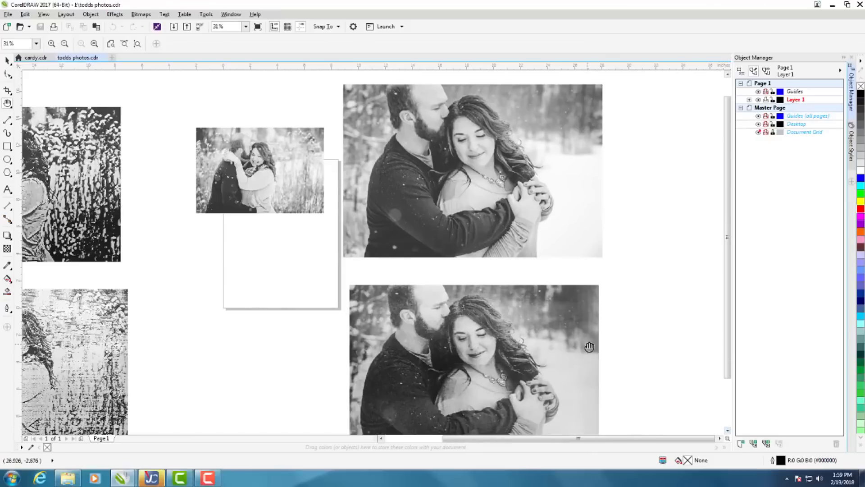
mouse_move(510, 358)
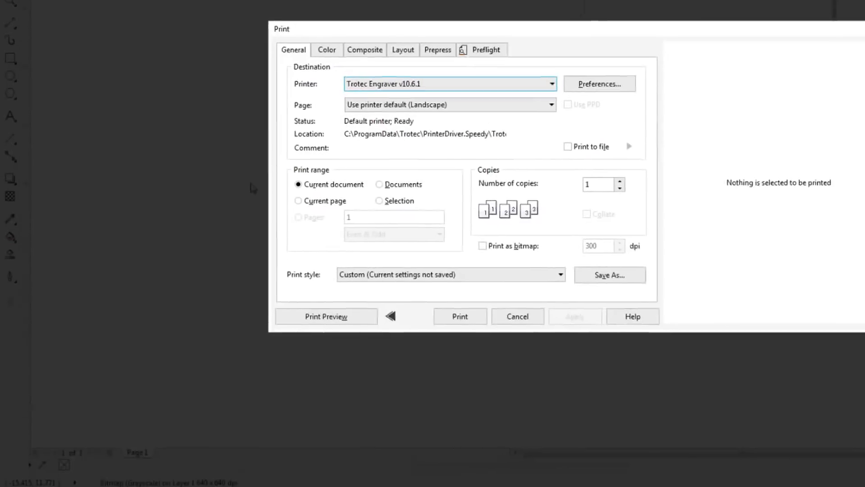
- Set the Trotec material to power 45, speed 100 with automatic PPI at 600 dpi
click(599, 83)
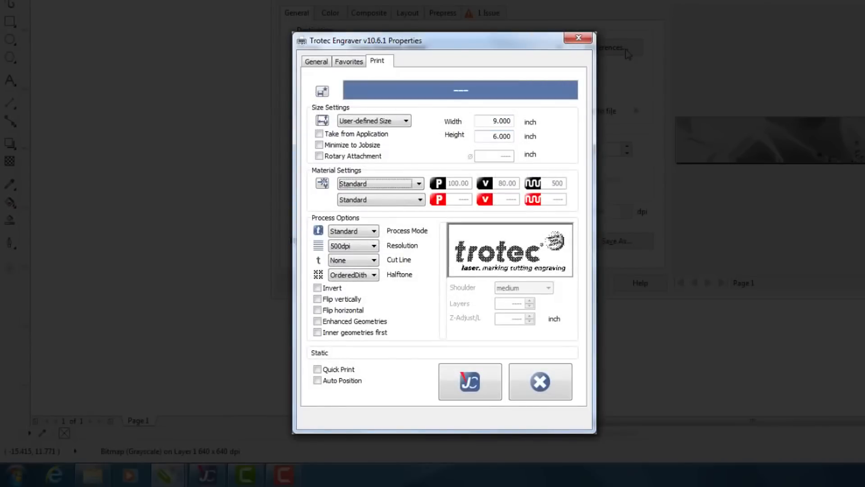
click(374, 245)
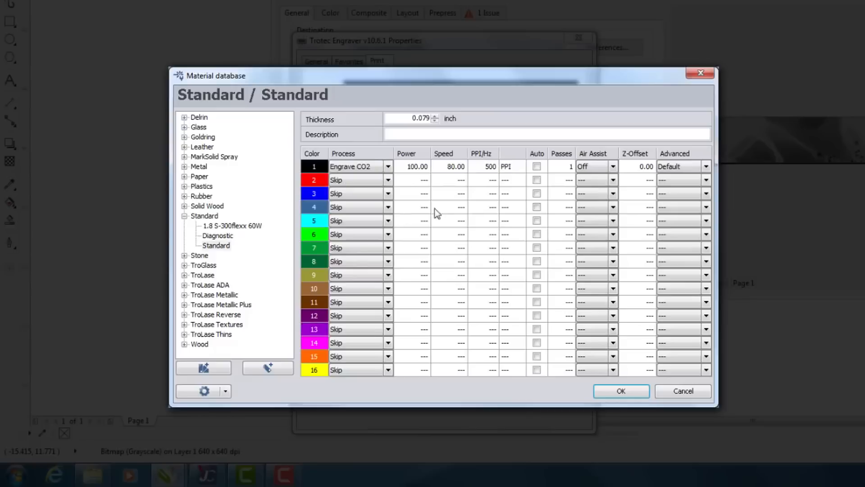
mouse_move(449, 217)
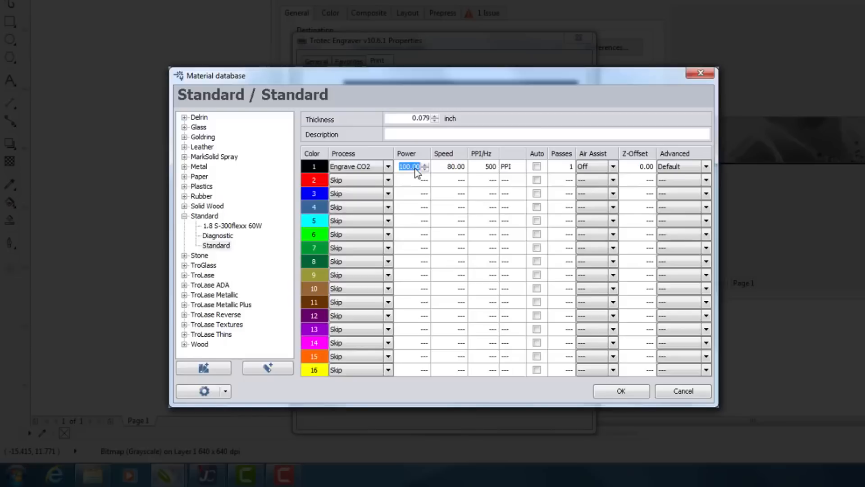
text(45)
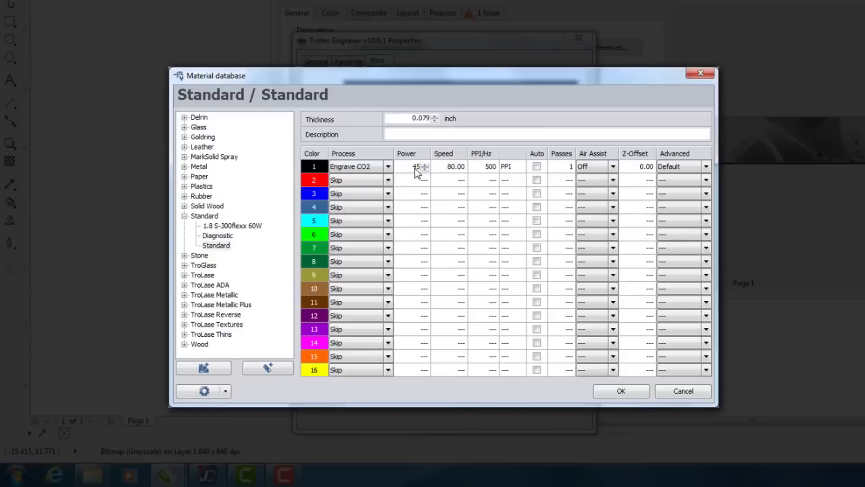
click(447, 166)
text(100)
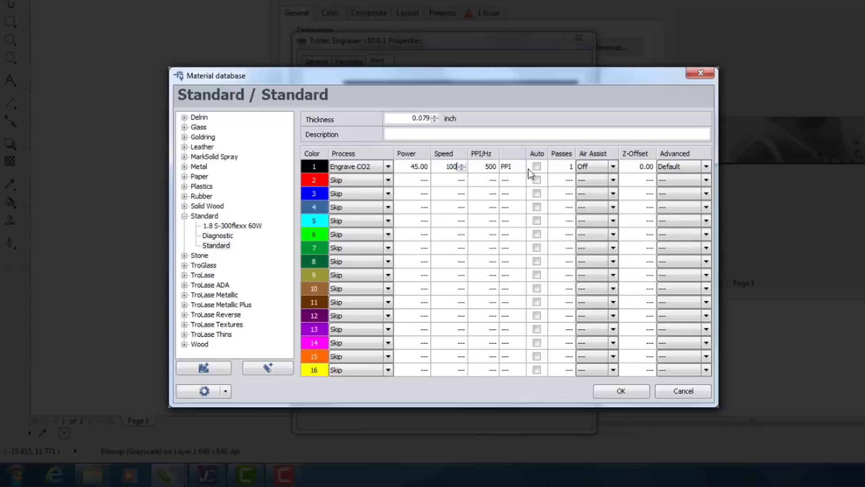
click(535, 166)
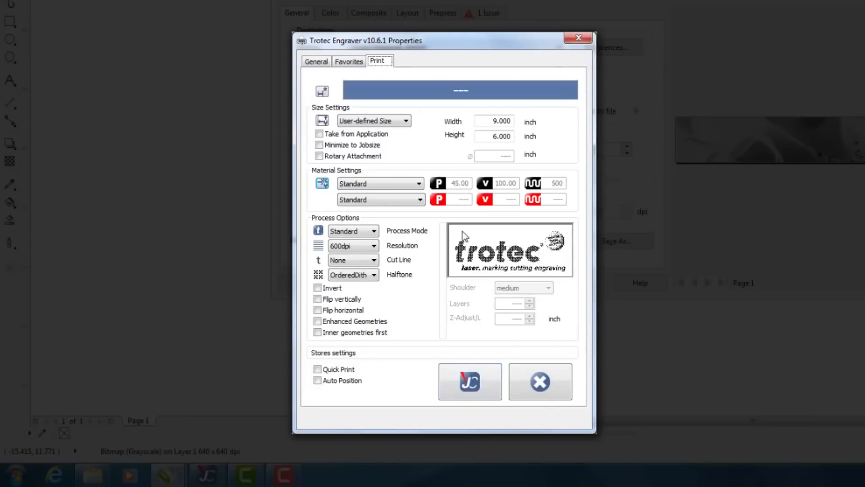
click(321, 183)
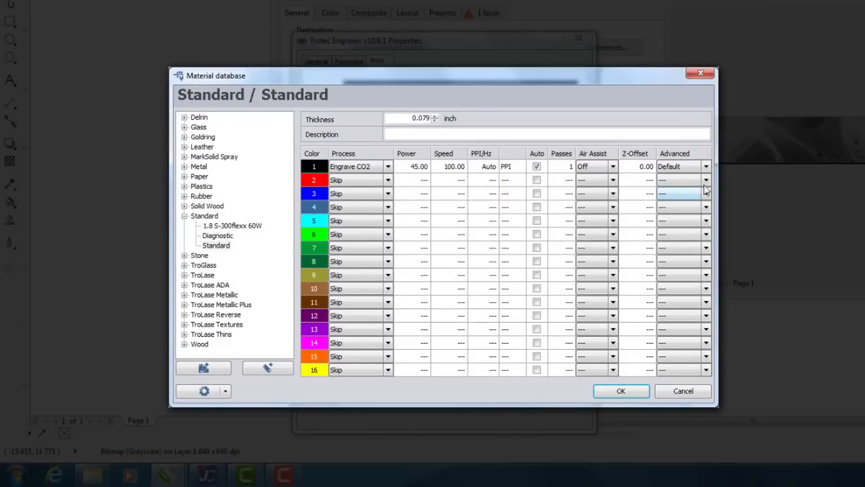
- Enable raster correction with correction value 10 in the advanced engraving options
click(705, 166)
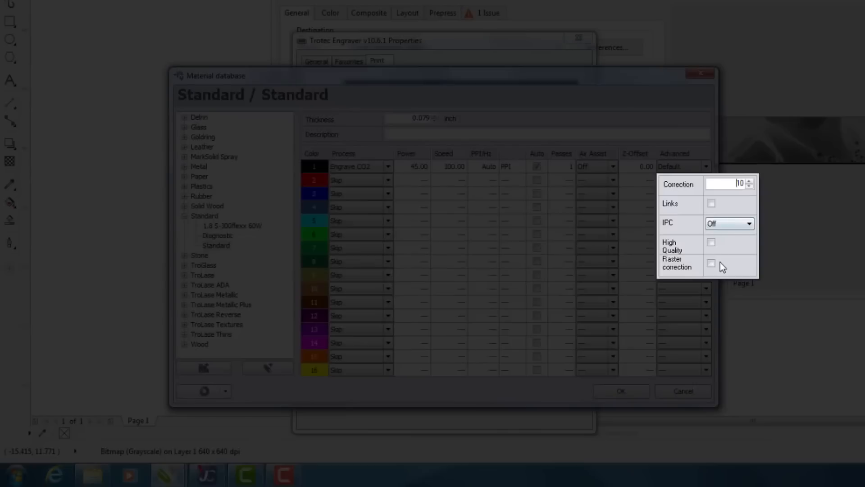
click(711, 264)
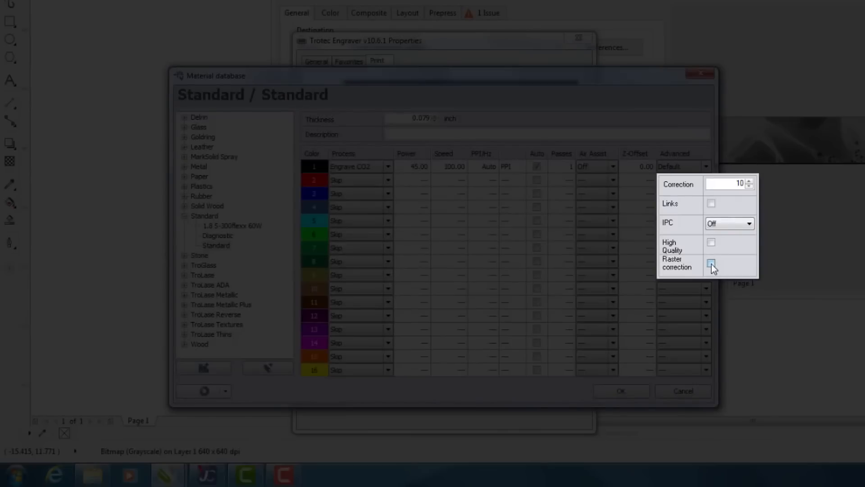
click(711, 263)
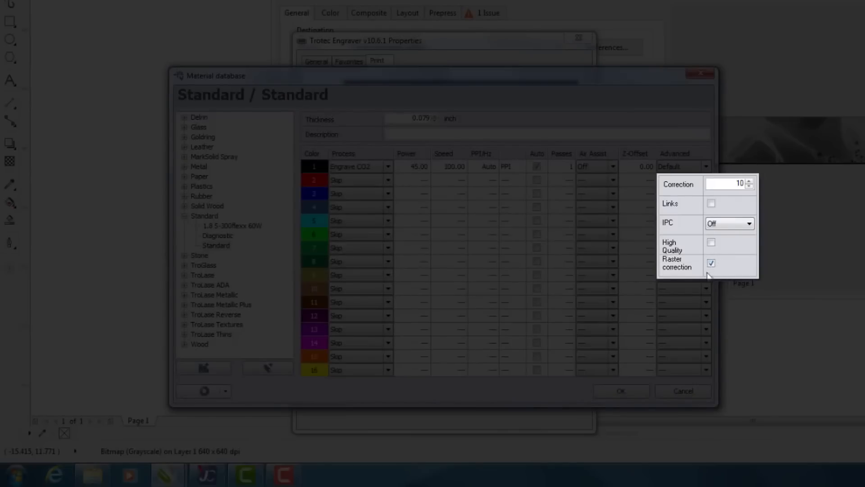
click(728, 184)
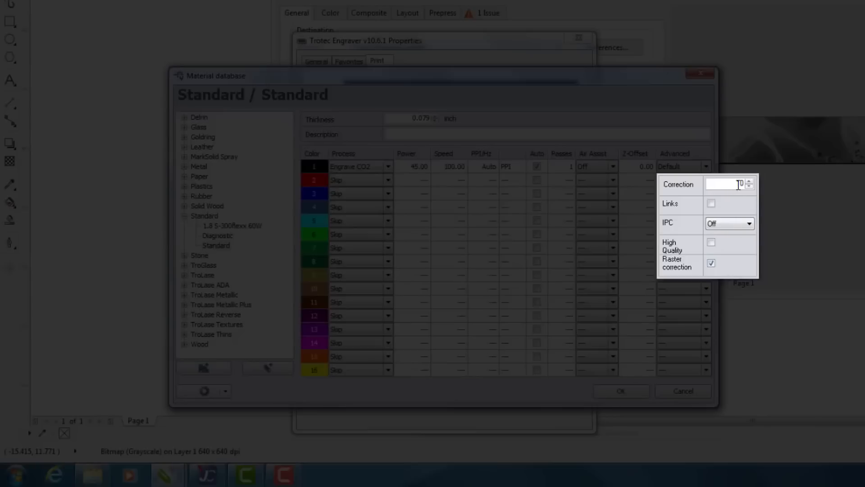
text(10)
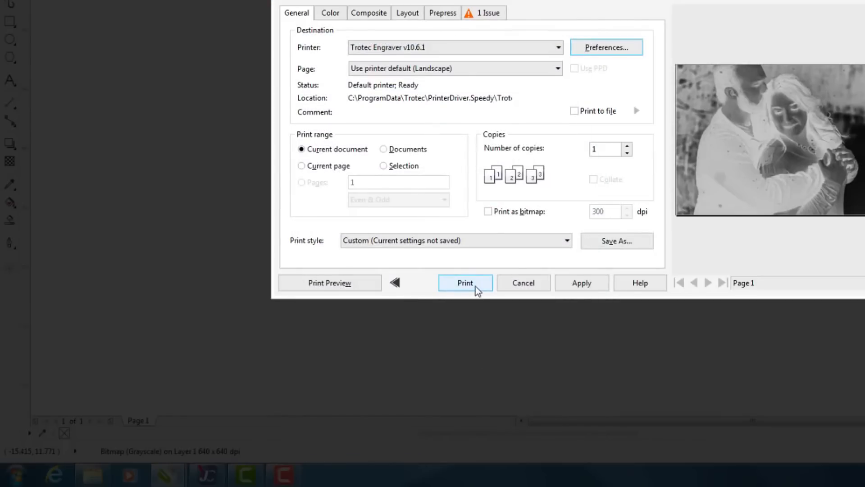
- Send the inverted photo print job to the Trotec Engraver
click(464, 282)
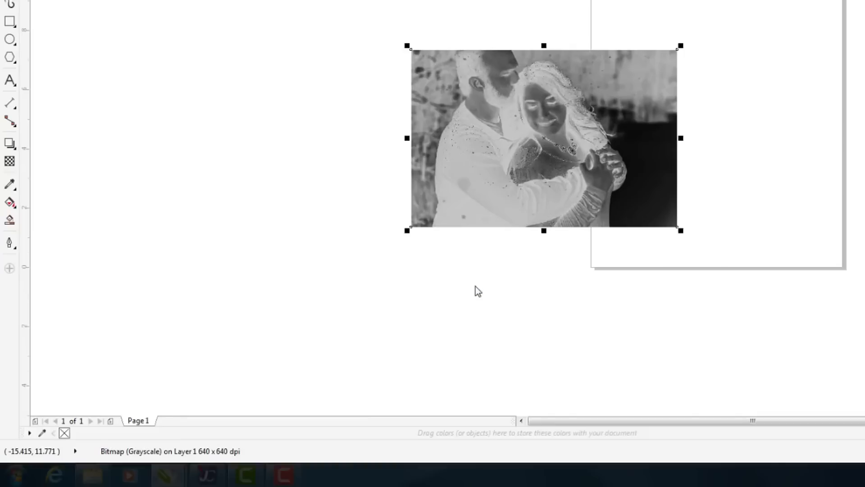